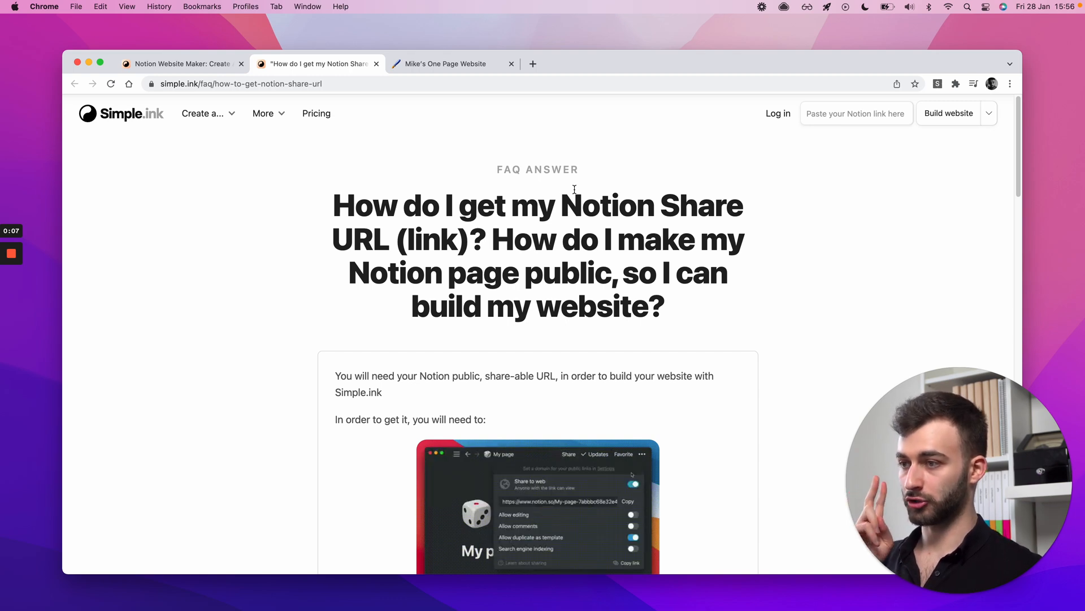
Turn on Share to web for Mike's One Page Website and copy its public notion.site link
{"action": "left_click", "coordinate": [626, 501]}
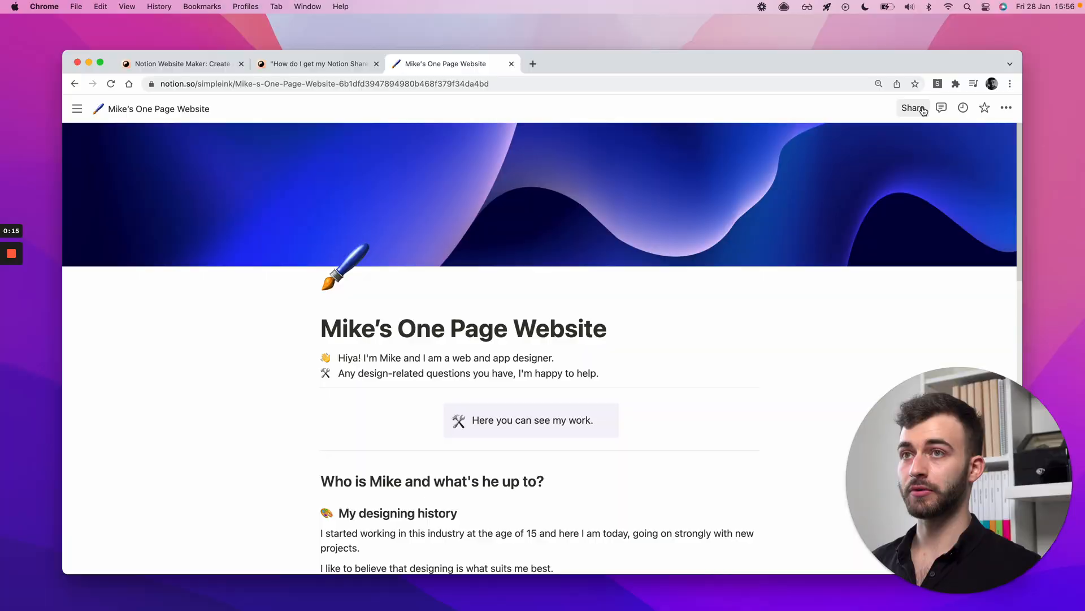
{"action": "mouse_move", "coordinate": [914, 108]}
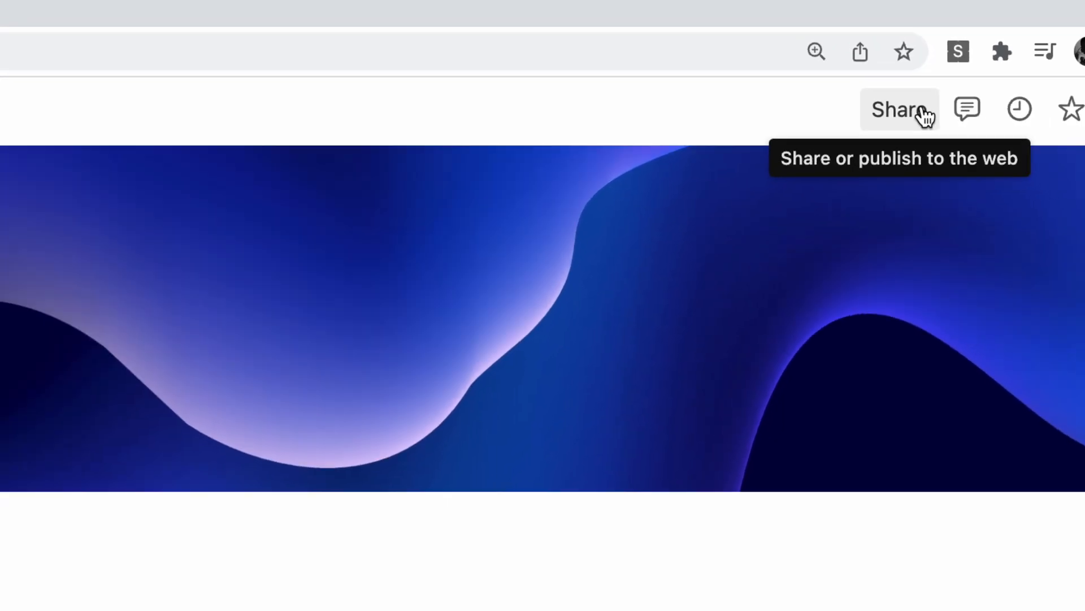
{"action": "left_click", "coordinate": [900, 108]}
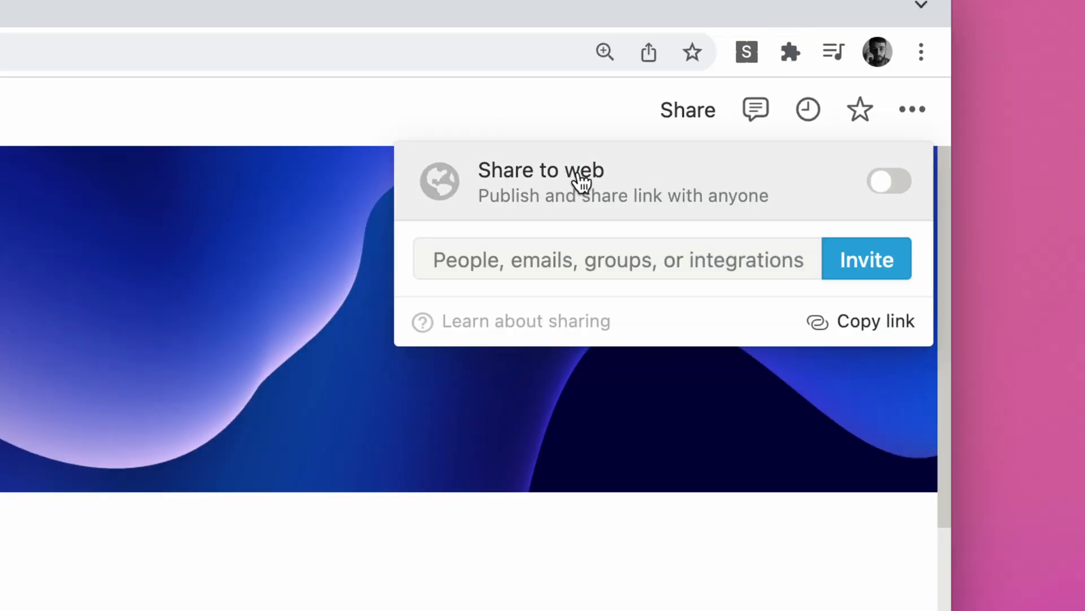
{"action": "left_click", "coordinate": [890, 181]}
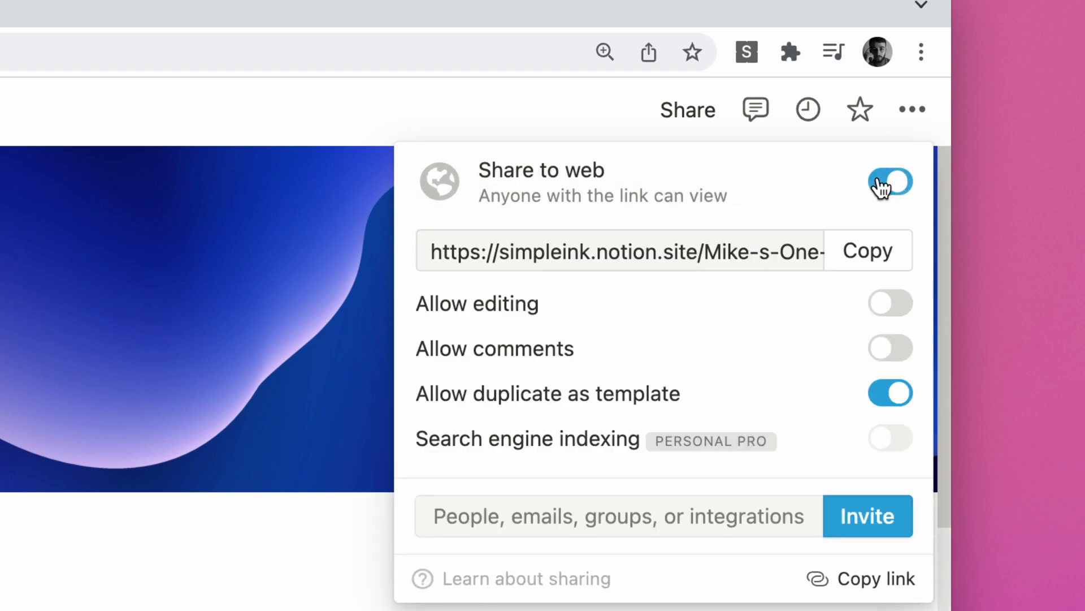
{"action": "left_click", "coordinate": [867, 250]}
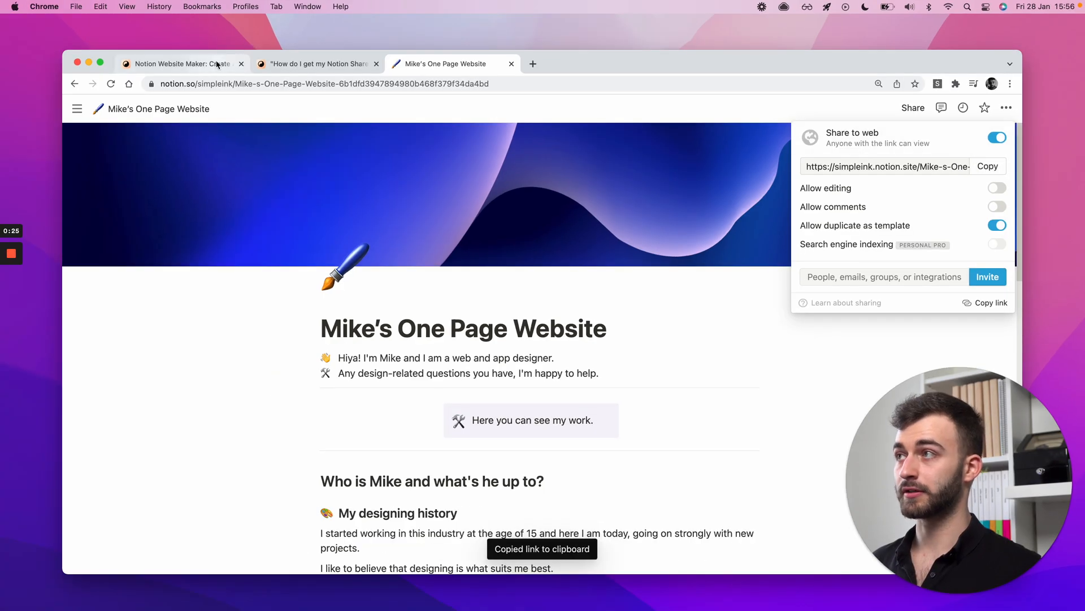
Create a website in Simple.ink from the pasted Notion link, then view the share-link FAQ
{"action": "left_click", "coordinate": [181, 63]}
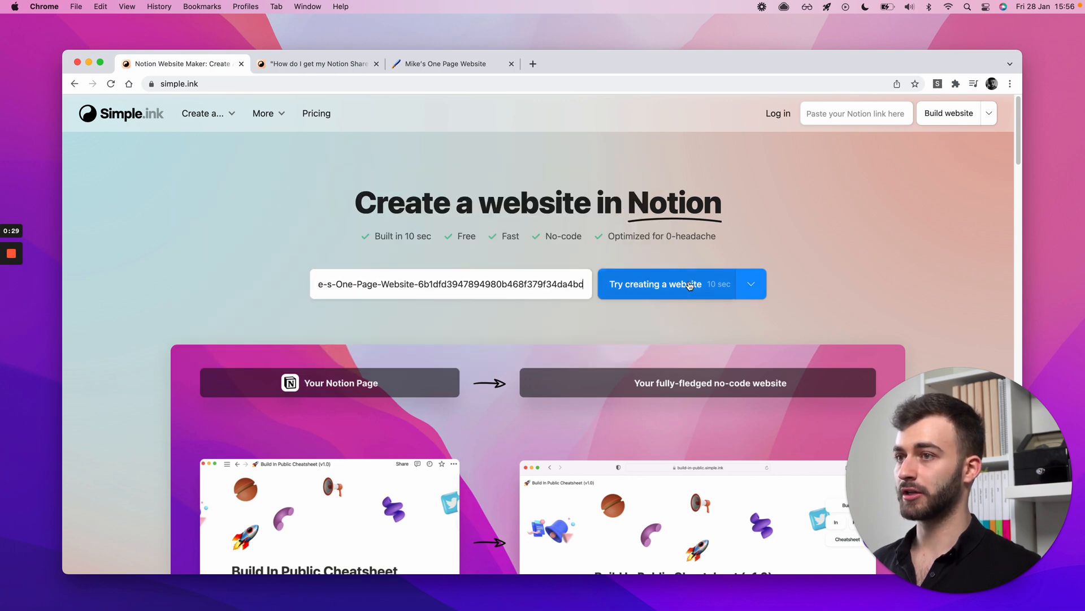
{"action": "left_click", "coordinate": [450, 63]}
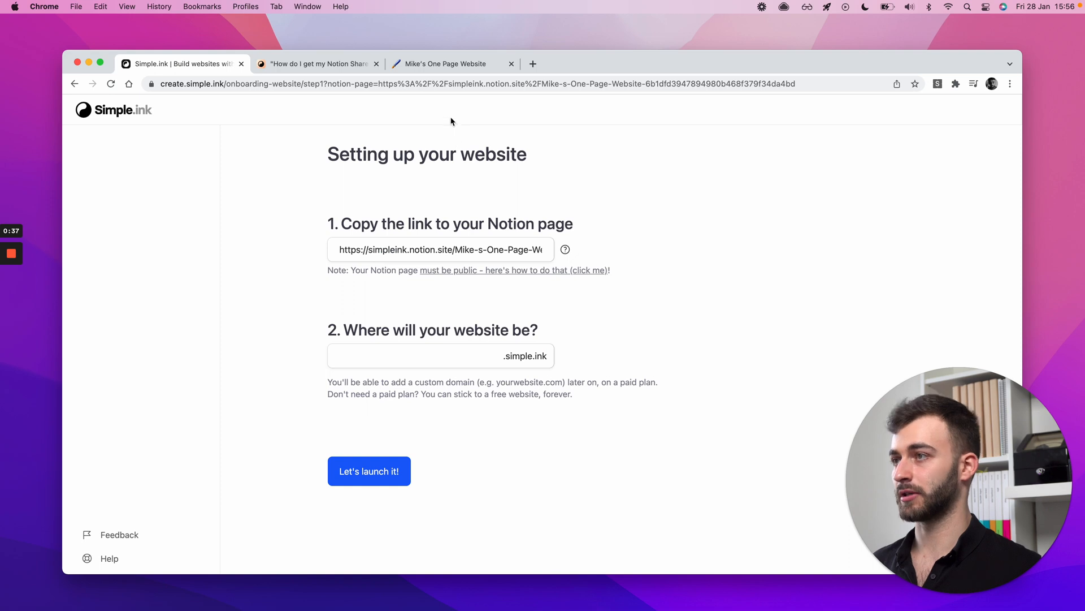
{"action": "left_click", "coordinate": [315, 63]}
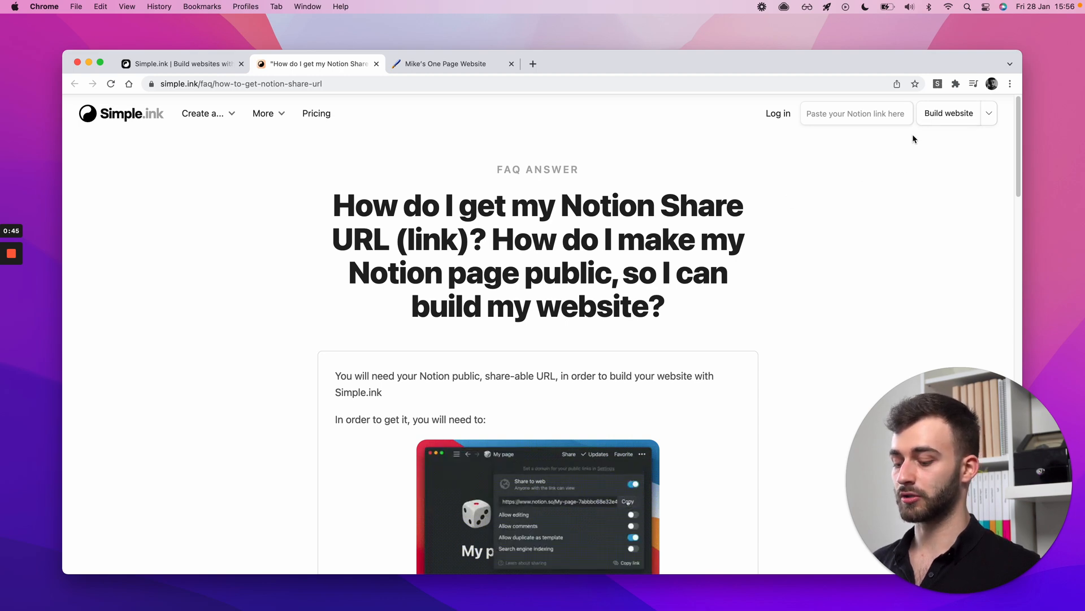
From the Notion tab, use the Simple.ink extension to turn this Notion page into a website
{"action": "type", "text": "chrome extension simple.ink notion webuste"}
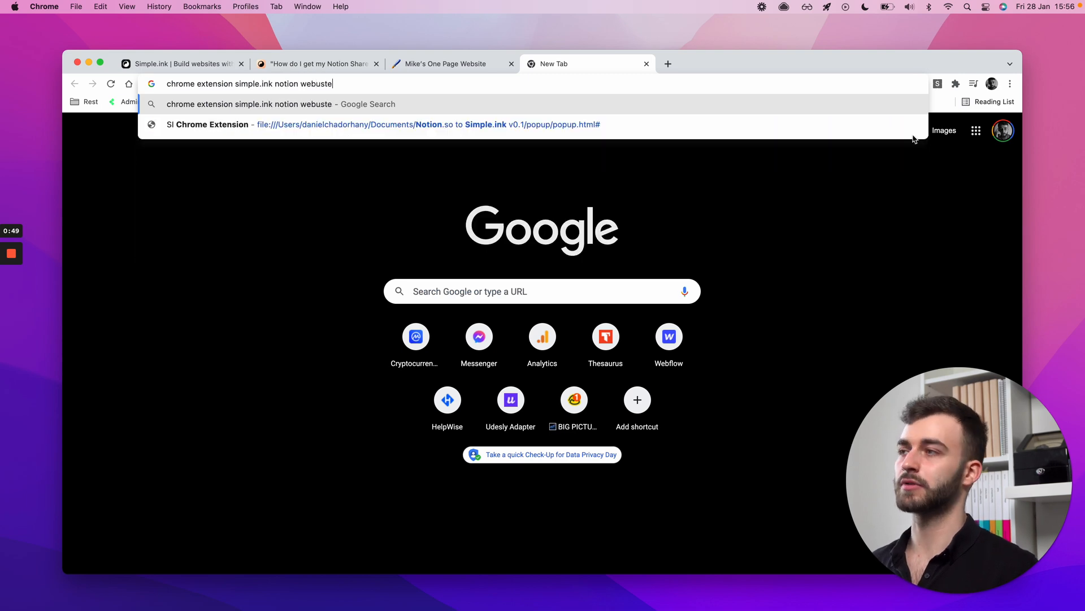
{"action": "left_click", "coordinate": [316, 63]}
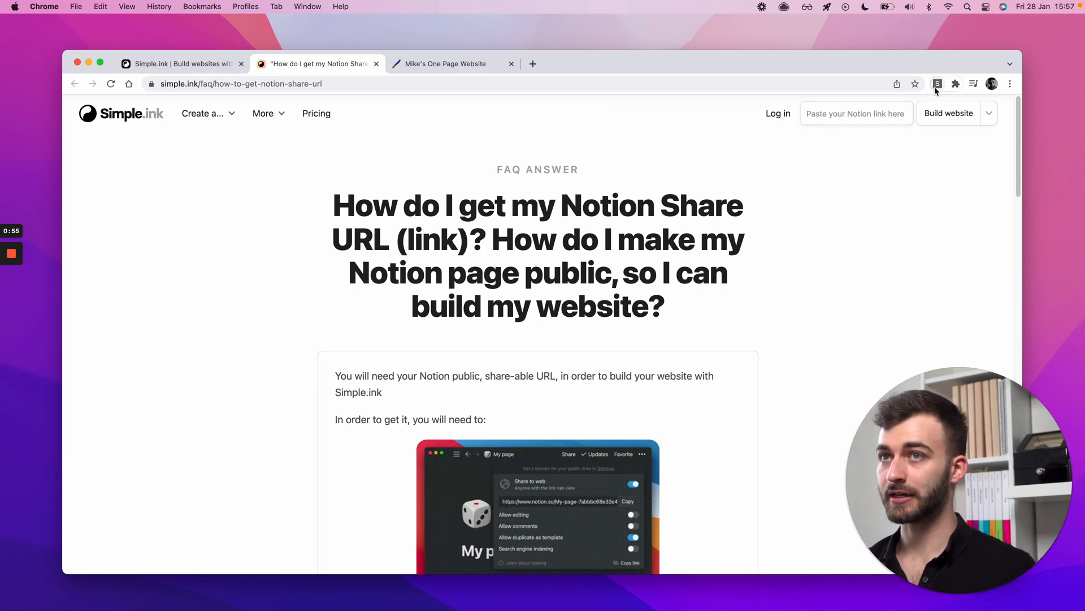
{"action": "left_click", "coordinate": [939, 84]}
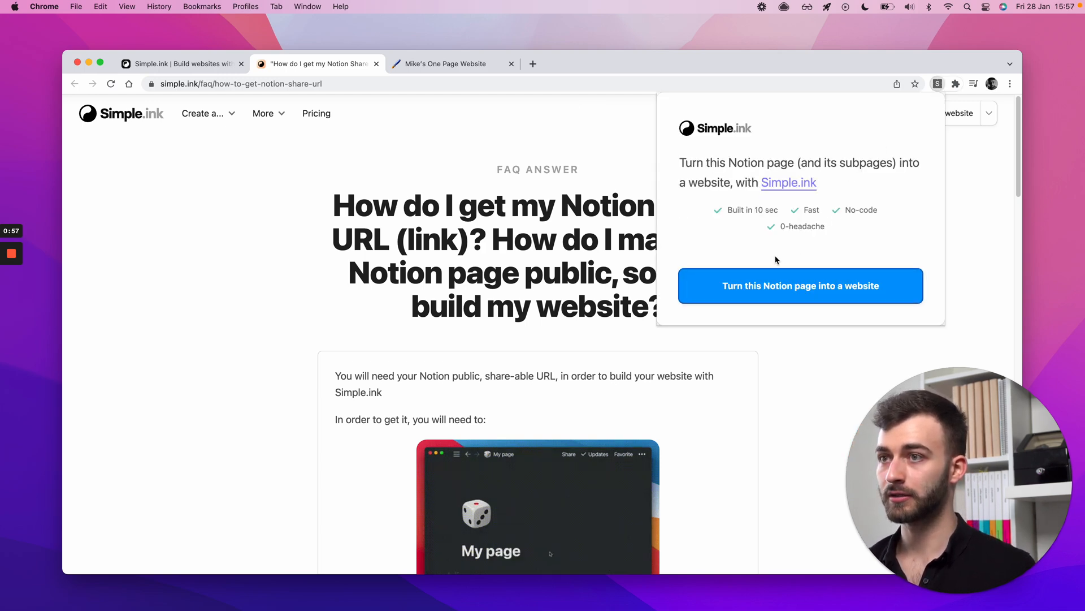
{"action": "left_click", "coordinate": [449, 63]}
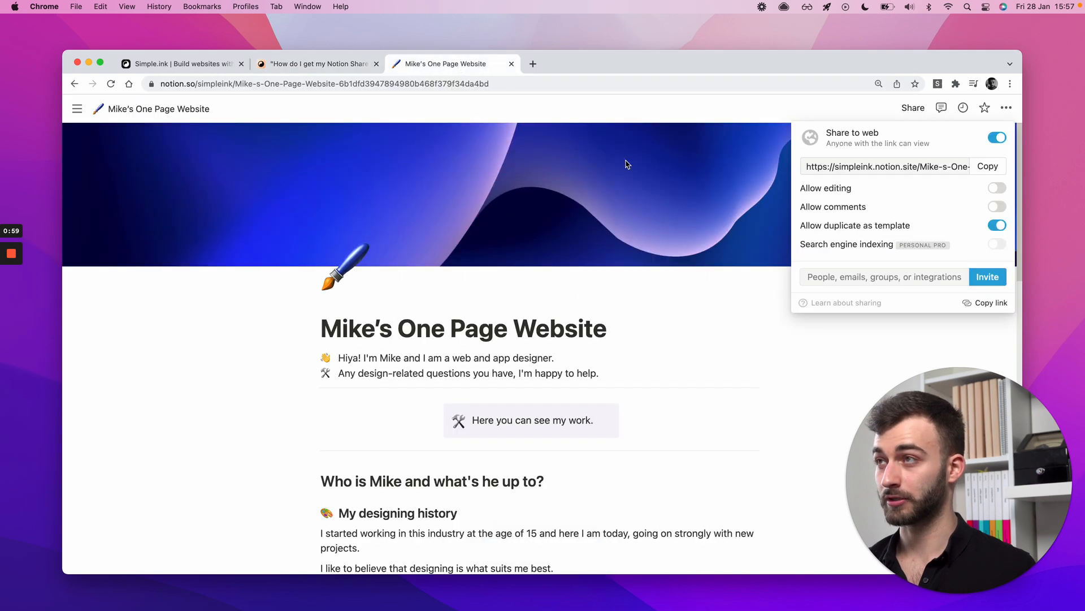
{"action": "left_click", "coordinate": [937, 82]}
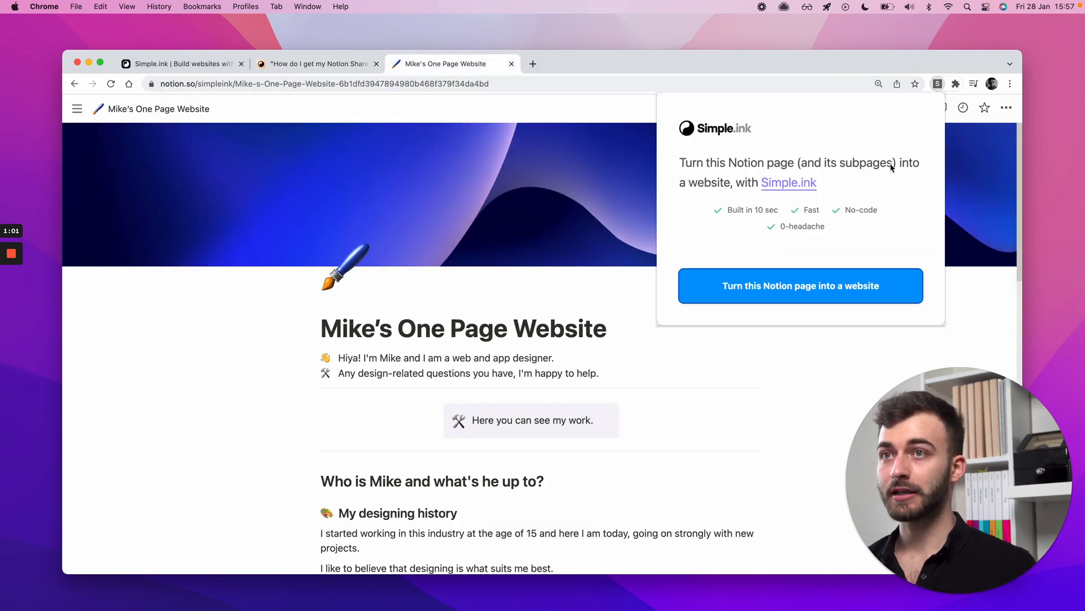
{"action": "left_click", "coordinate": [801, 285]}
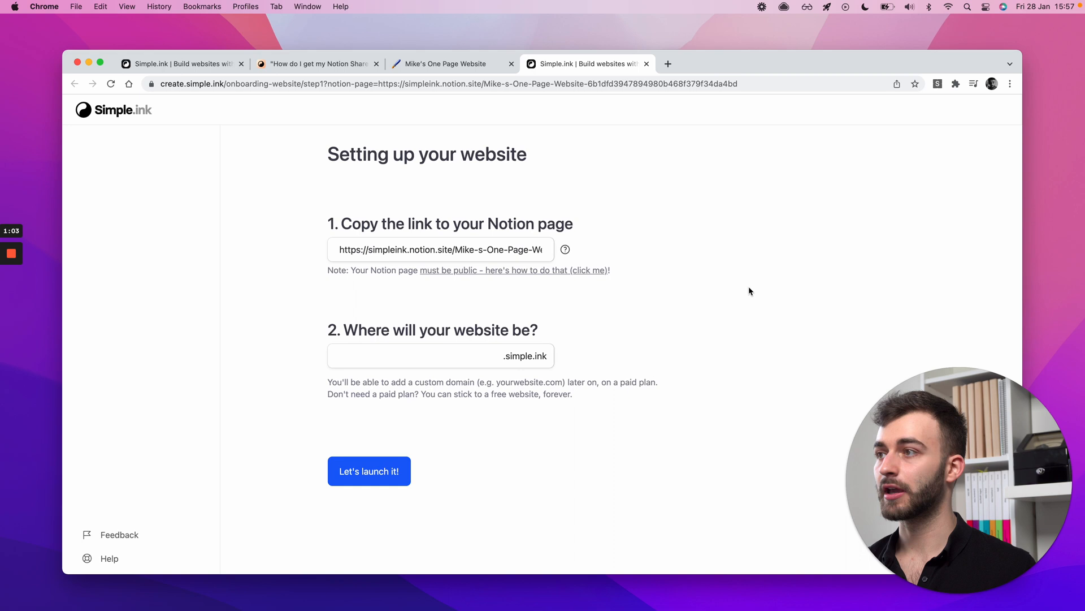
{"action": "mouse_move", "coordinate": [672, 230]}
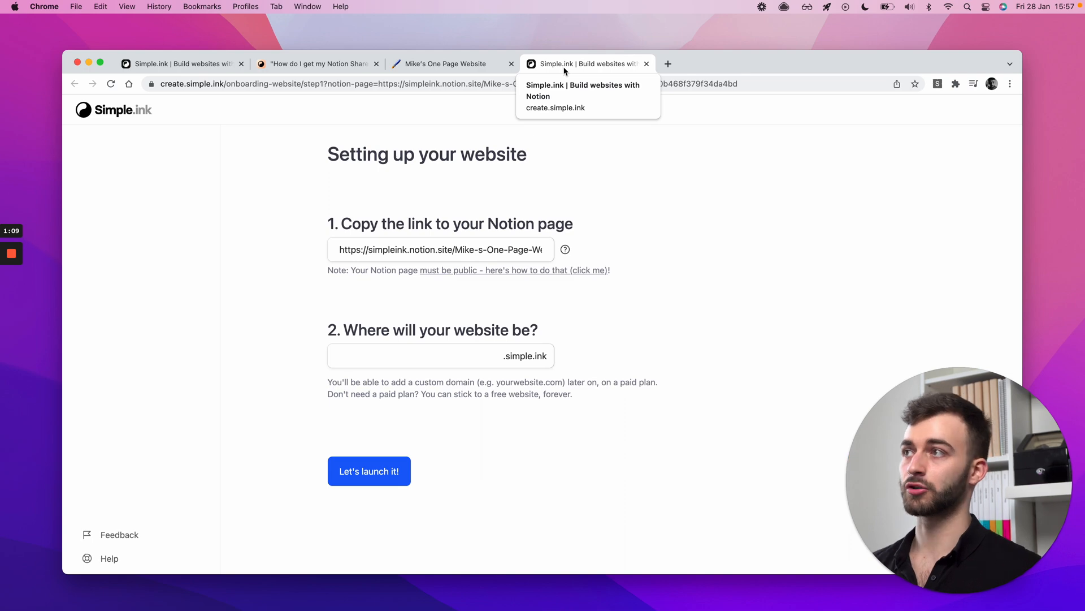
Scroll through the Simple.ink FAQ's four numbered steps for getting the Notion share link
{"action": "left_click", "coordinate": [316, 63]}
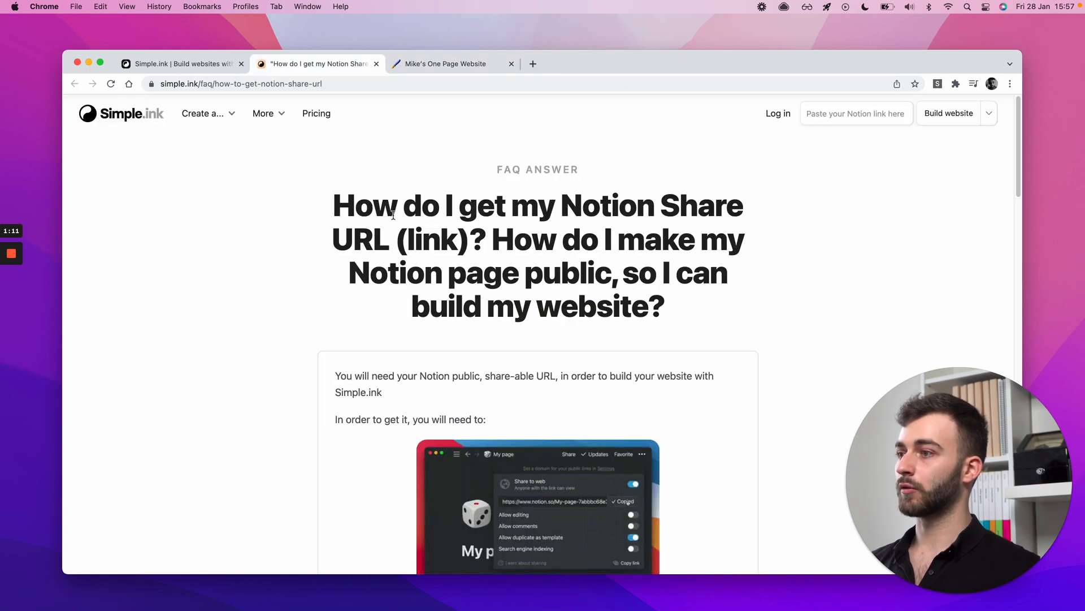
{"action": "scroll", "scroll_direction": "down", "scroll_amount": 3}
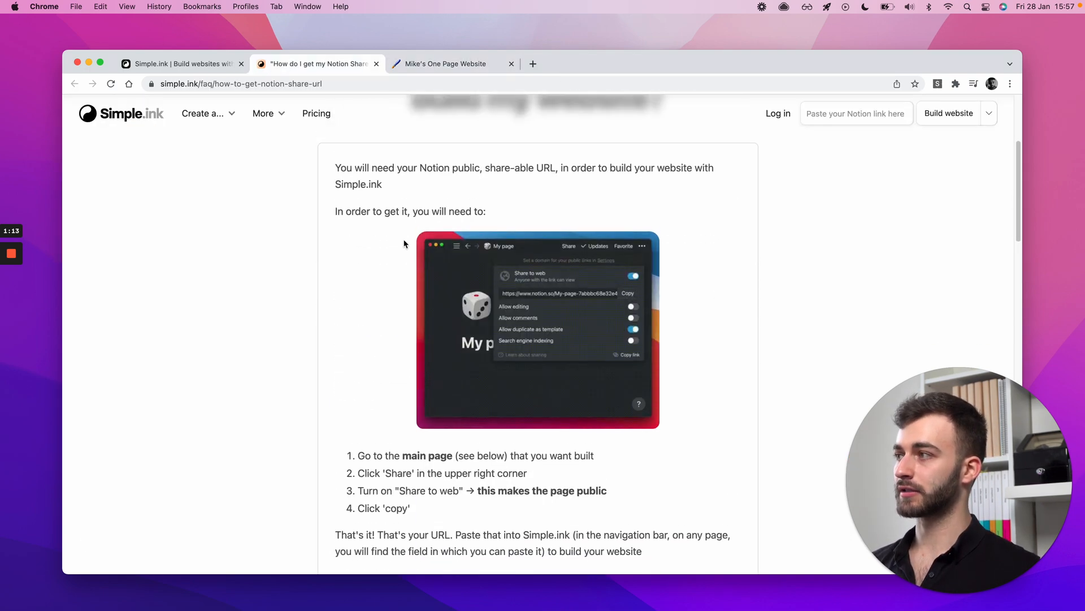
{"action": "scroll", "scroll_direction": "down", "scroll_amount": 3}
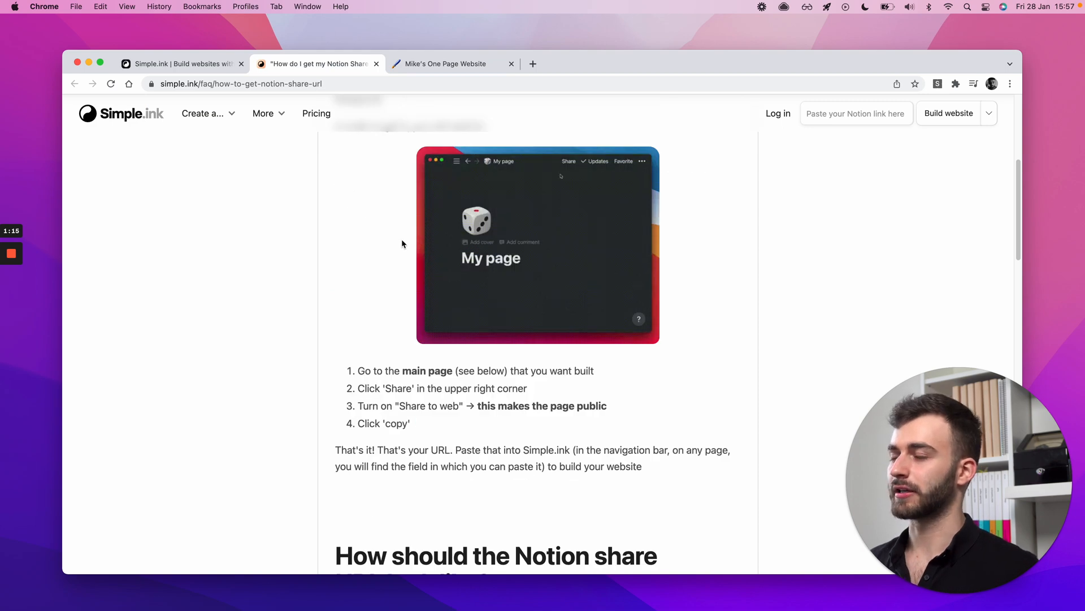
{"action": "scroll", "scroll_direction": "down", "scroll_amount": 3}
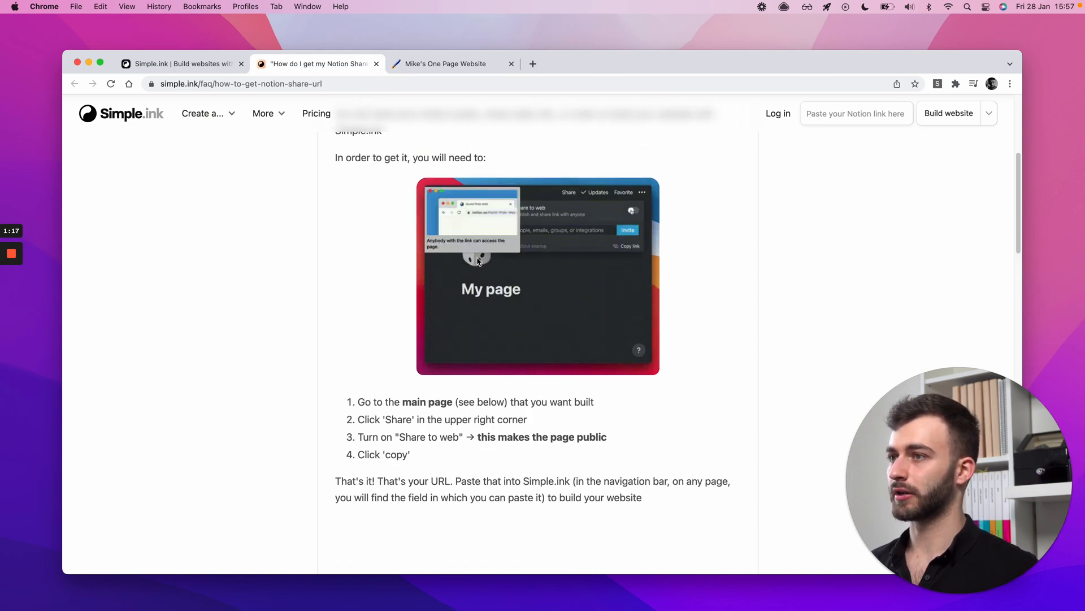
{"action": "scroll", "scroll_direction": "down", "scroll_amount": 3}
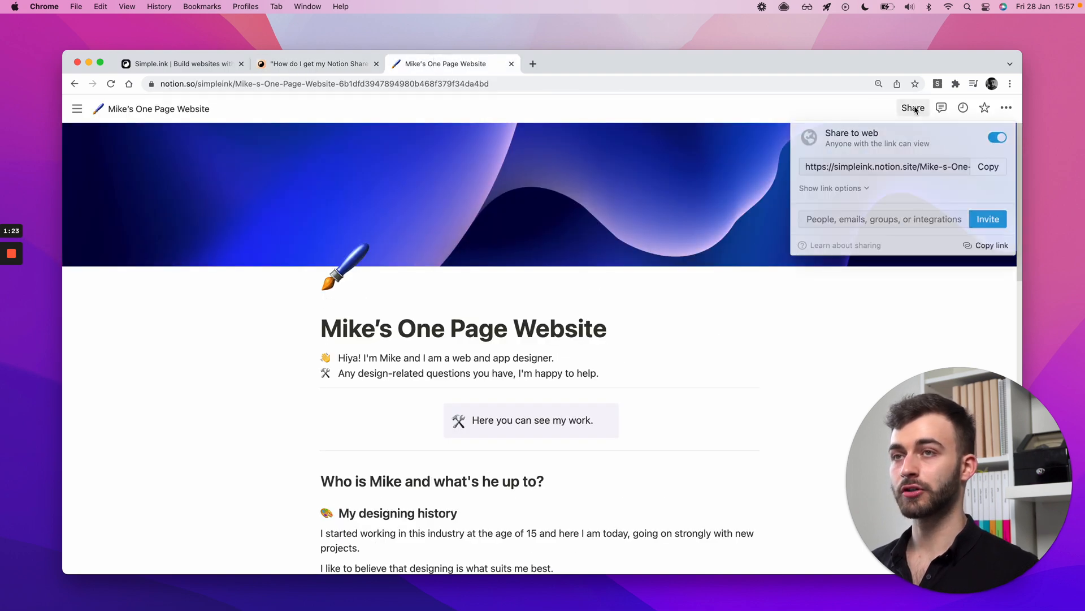
Expand the Share panel's link options and copy the page's public link again
{"action": "left_click", "coordinate": [831, 187]}
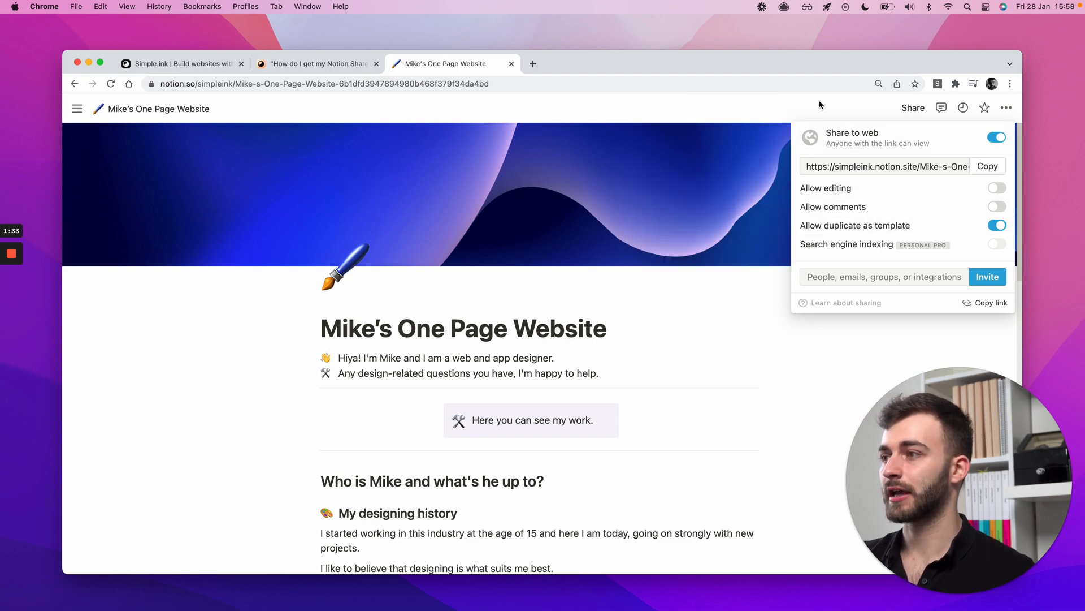
{"action": "mouse_move", "coordinate": [604, 190]}
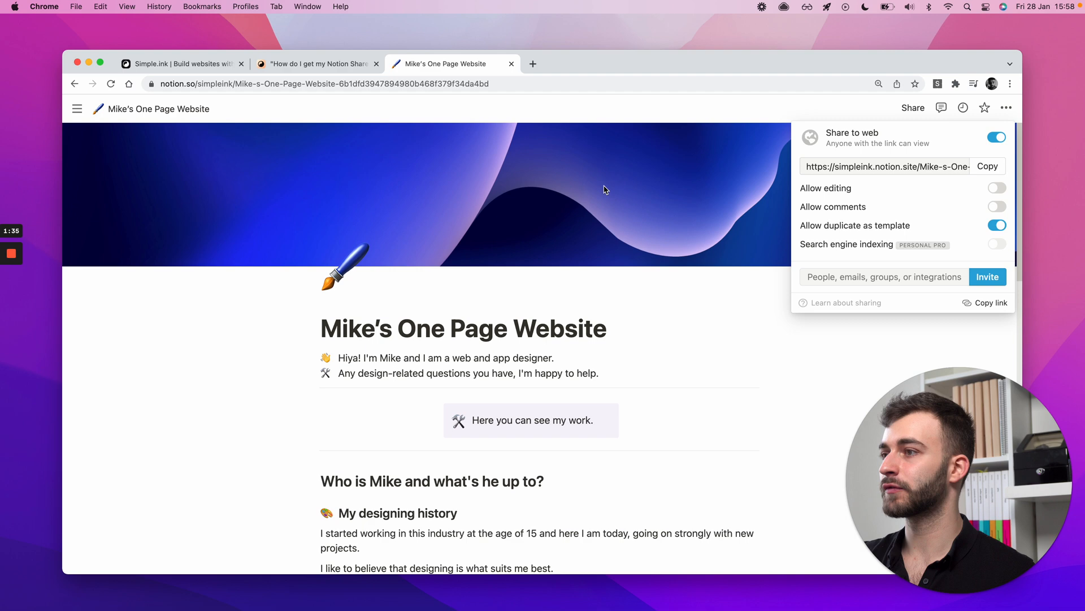
{"action": "mouse_move", "coordinate": [467, 303]}
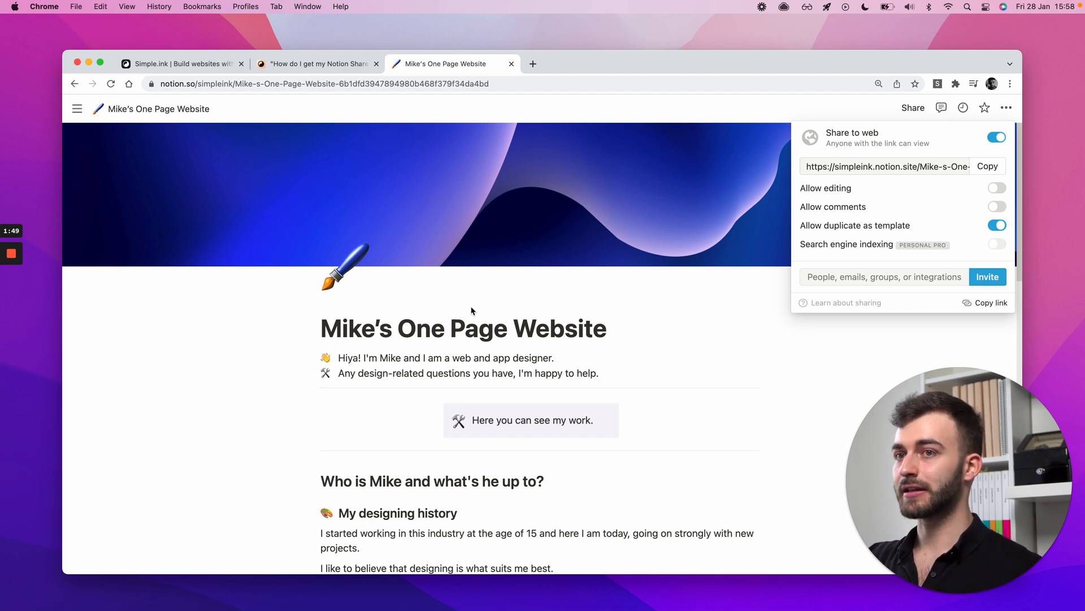
{"action": "mouse_move", "coordinate": [520, 287]}
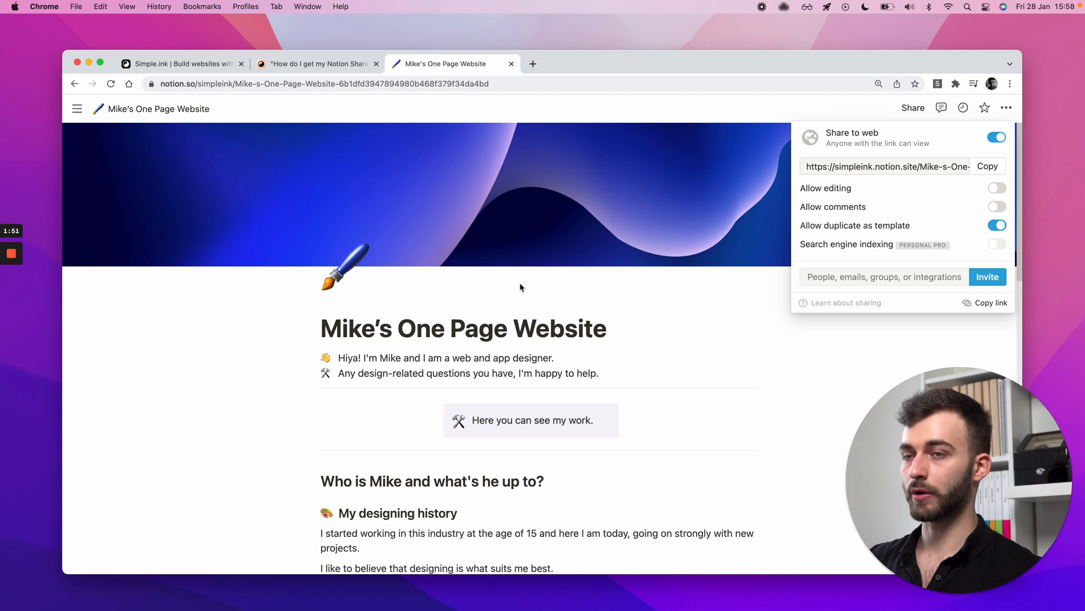
{"action": "mouse_move", "coordinate": [593, 252]}
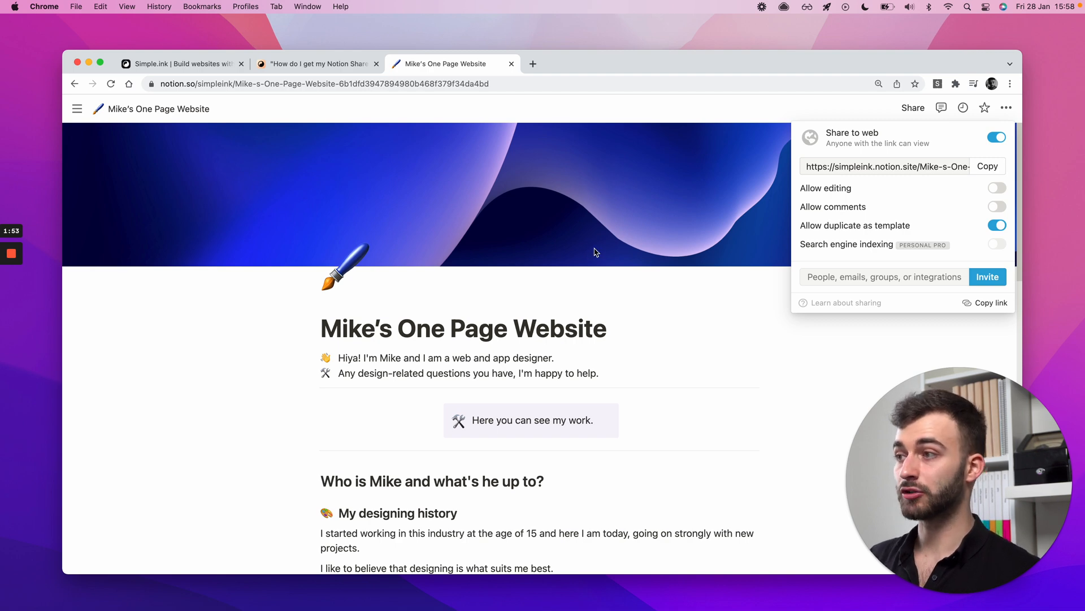
{"action": "mouse_move", "coordinate": [592, 251]}
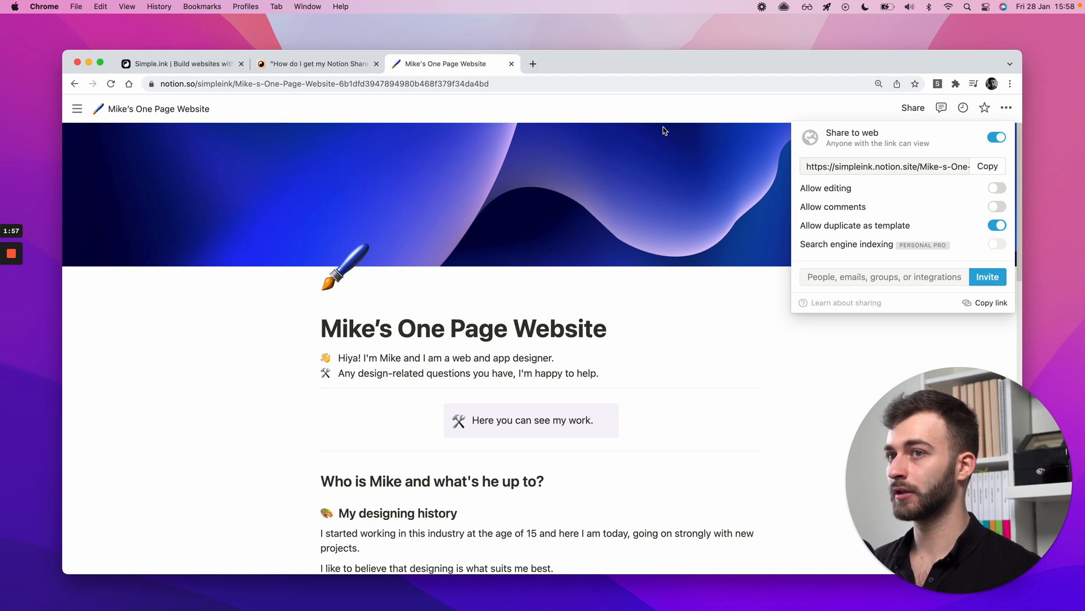
{"action": "left_click", "coordinate": [997, 225]}
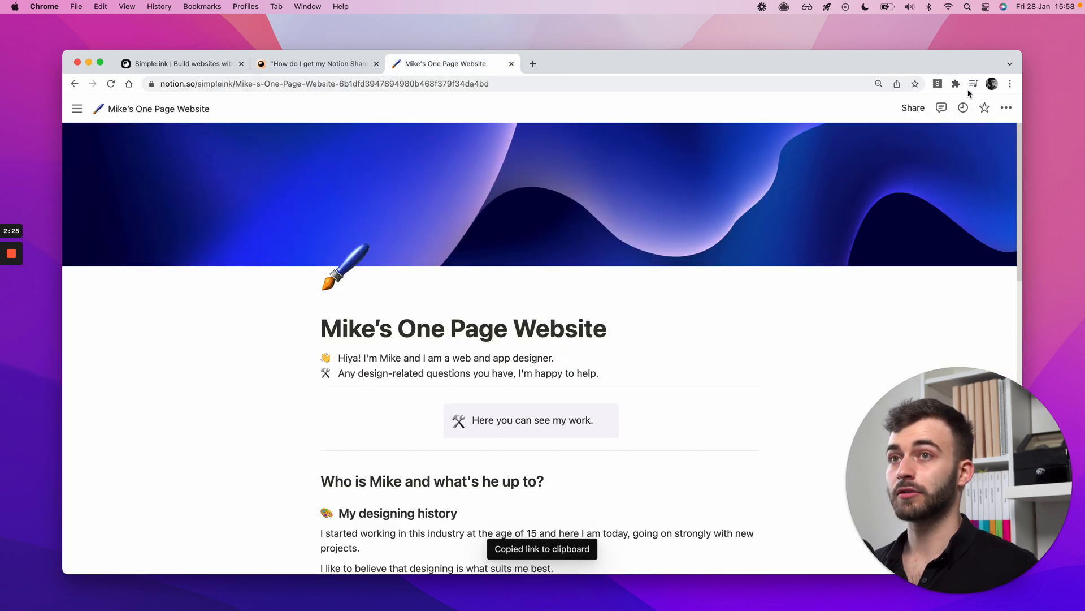
From the Share panel, copy the link and open Notion's Sharing & permissions help article
{"action": "left_click", "coordinate": [912, 108]}
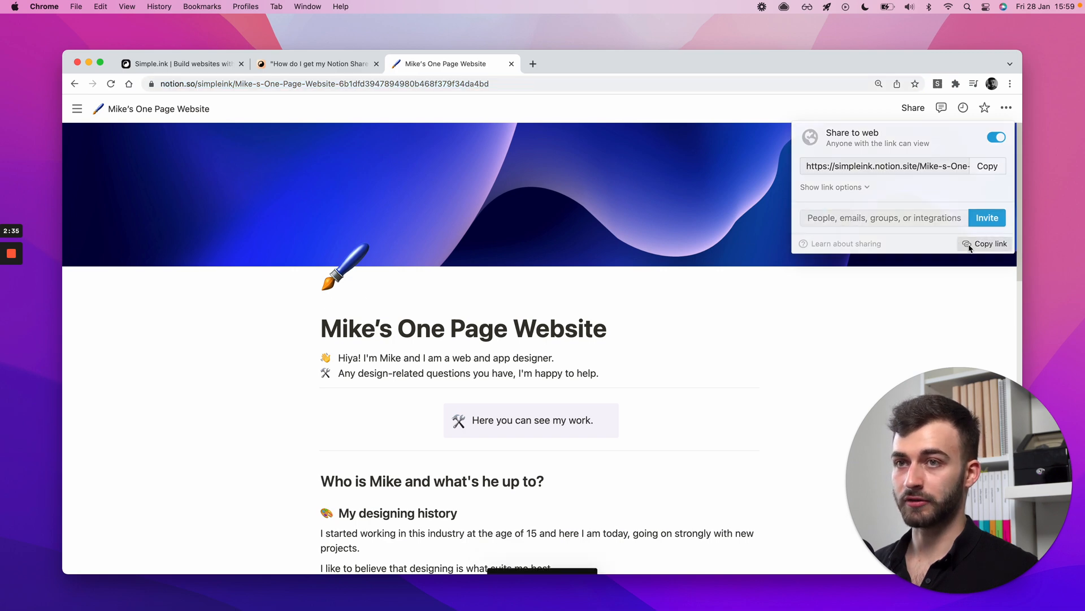
{"action": "left_click", "coordinate": [990, 243]}
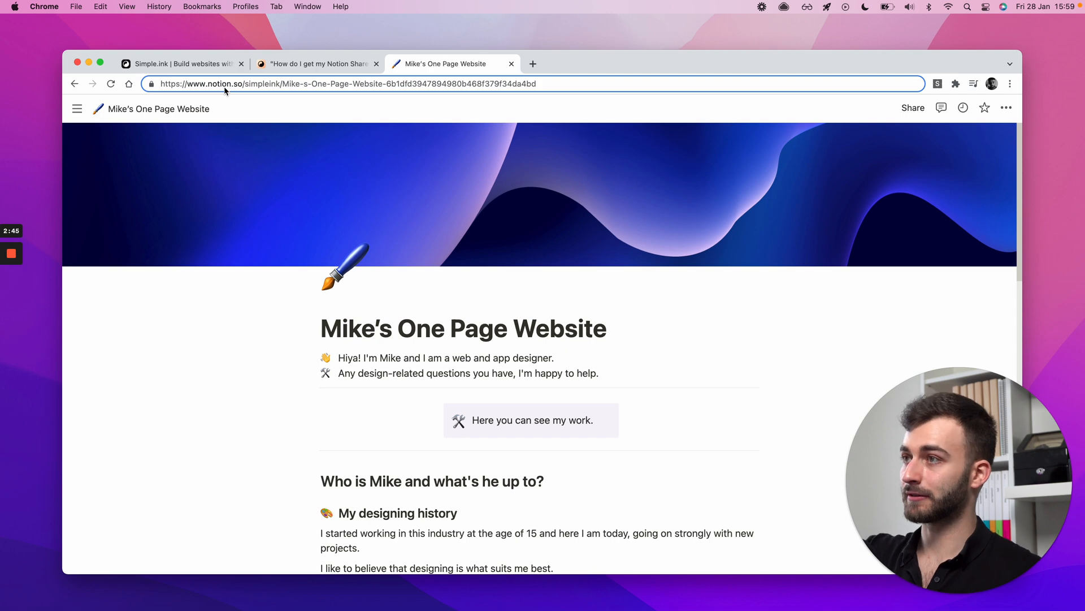
{"action": "left_click", "coordinate": [912, 108]}
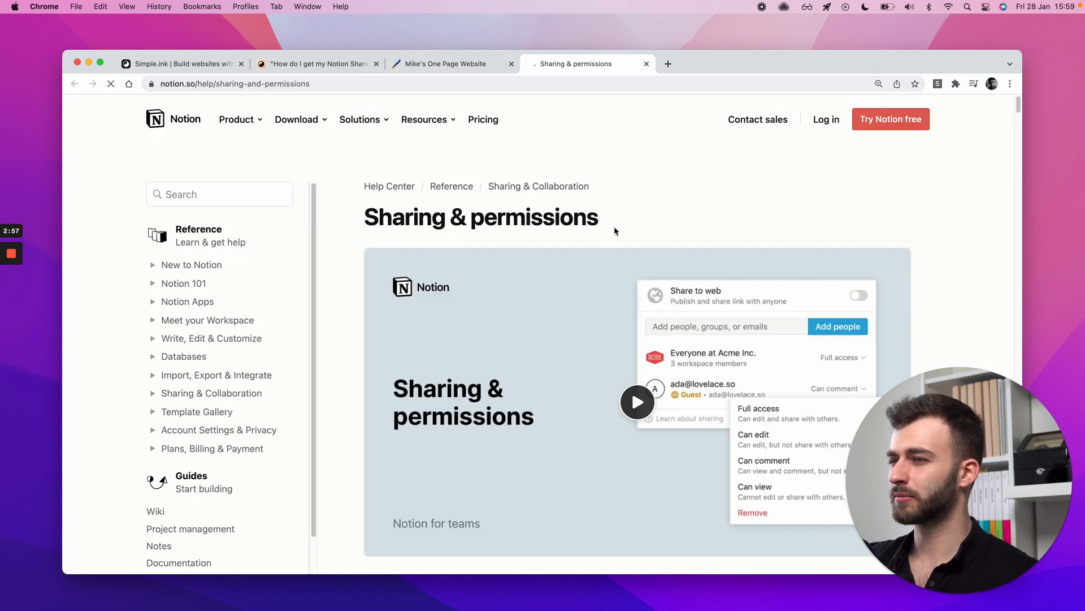
Return from the help article to the One Page Website Notion tab
{"action": "left_click", "coordinate": [450, 63]}
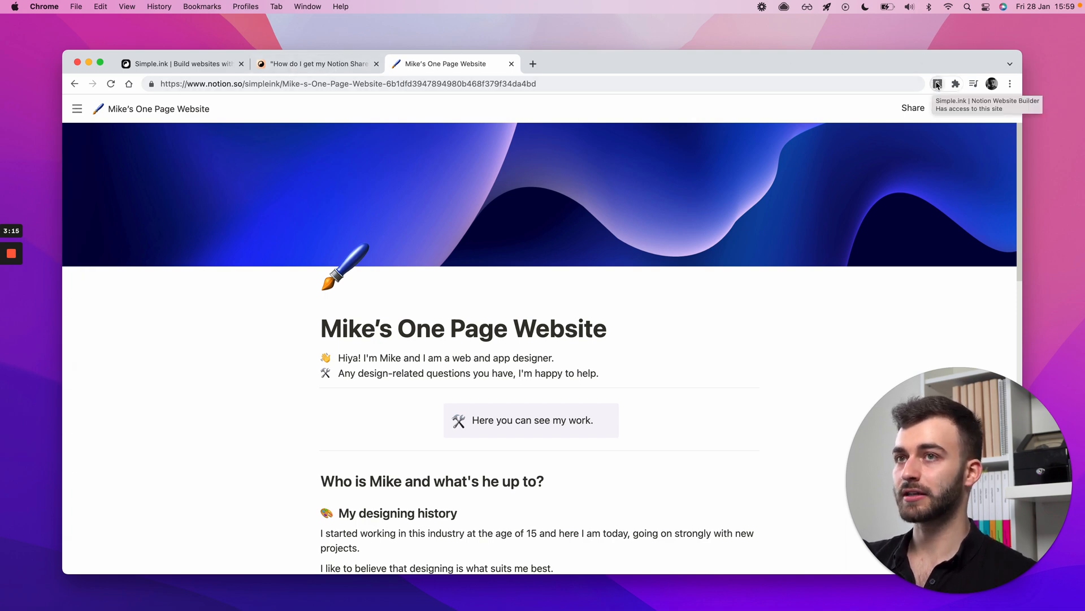
Bring up the Simple.ink extension's offer on the Notion page, then return to the page
{"action": "left_click", "coordinate": [937, 83]}
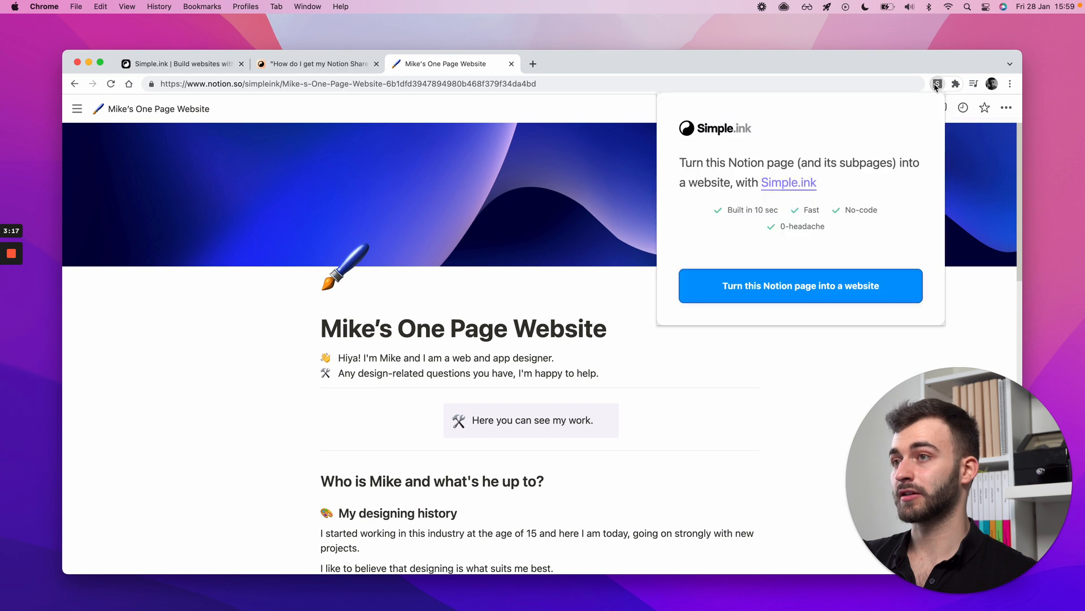
{"action": "mouse_move", "coordinate": [248, 91]}
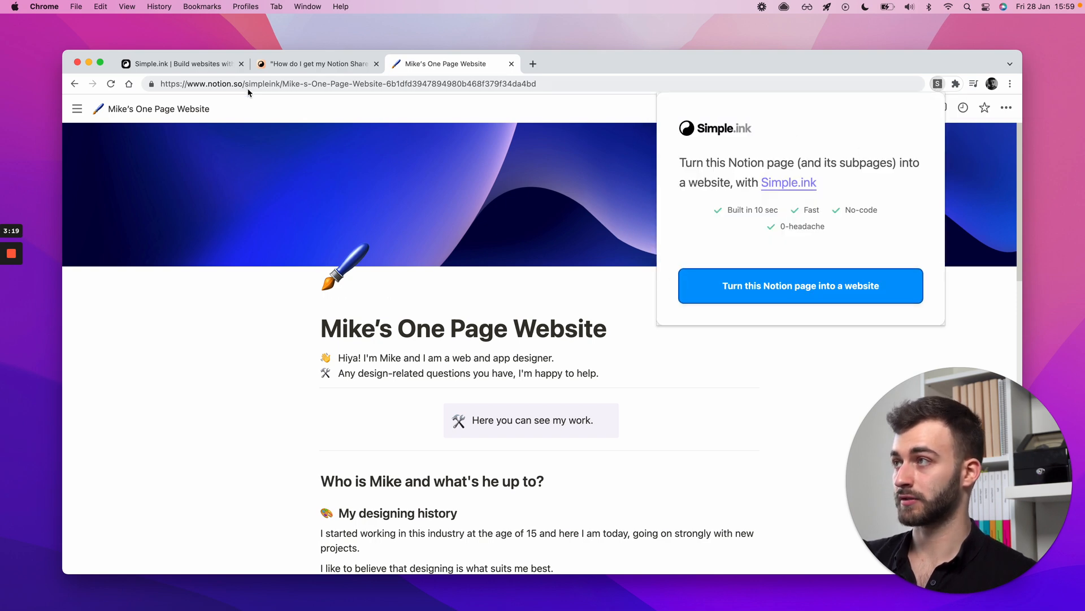
{"action": "left_click", "coordinate": [799, 285]}
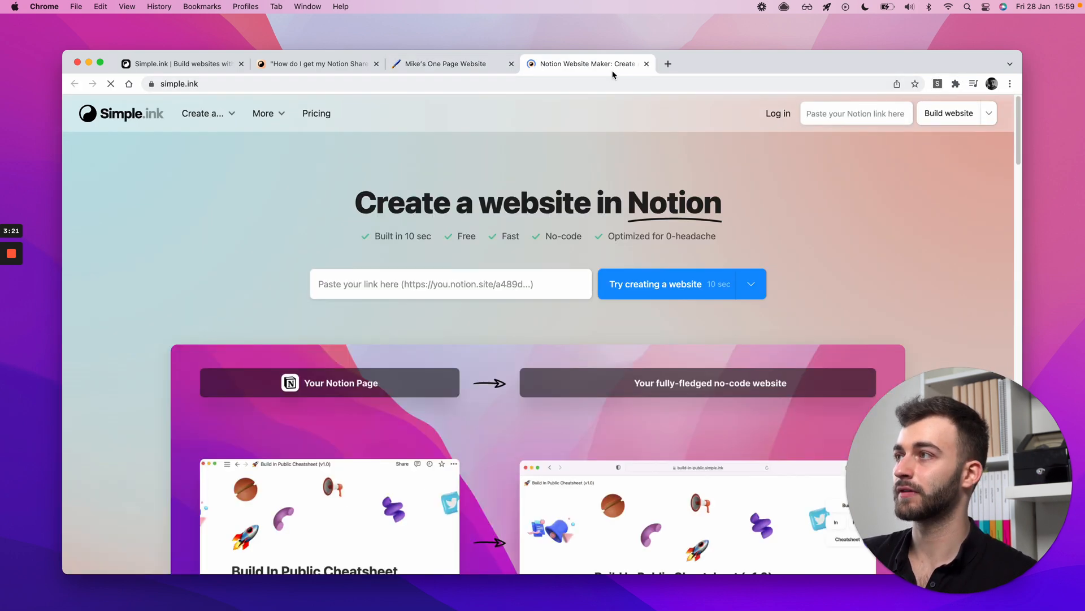
{"action": "left_click", "coordinate": [450, 63]}
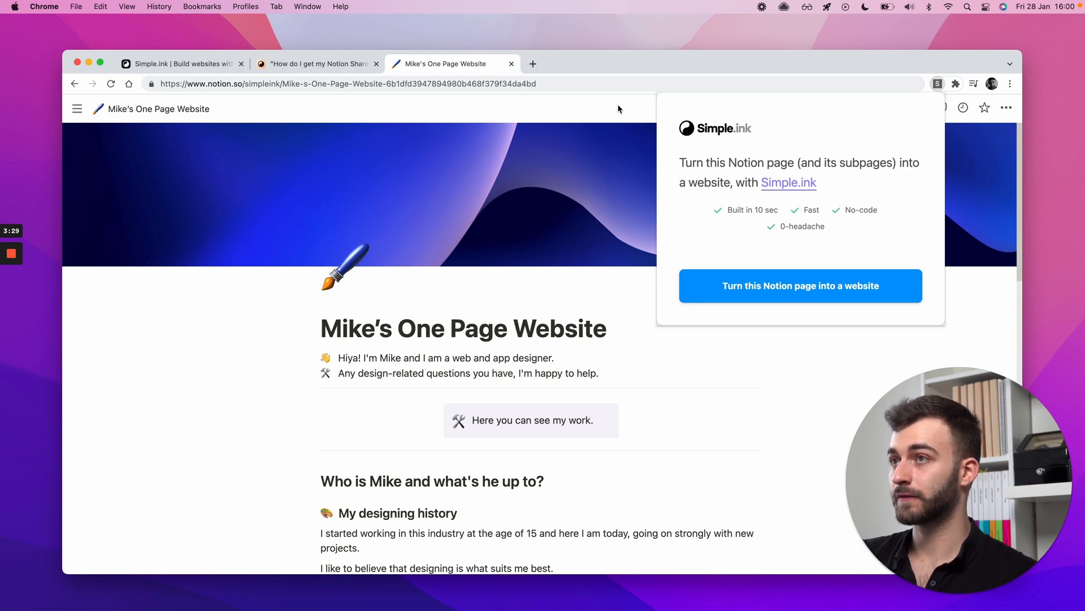
Check the Share panel, close it, and reopen the page's sharing settings
{"action": "left_click", "coordinate": [912, 108]}
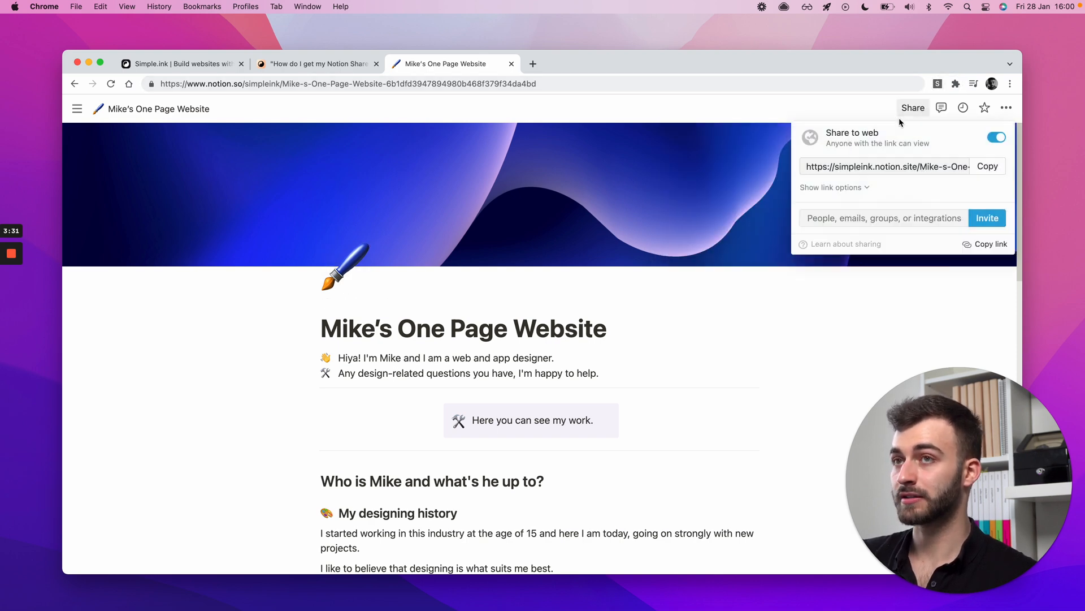
{"action": "left_click", "coordinate": [782, 115]}
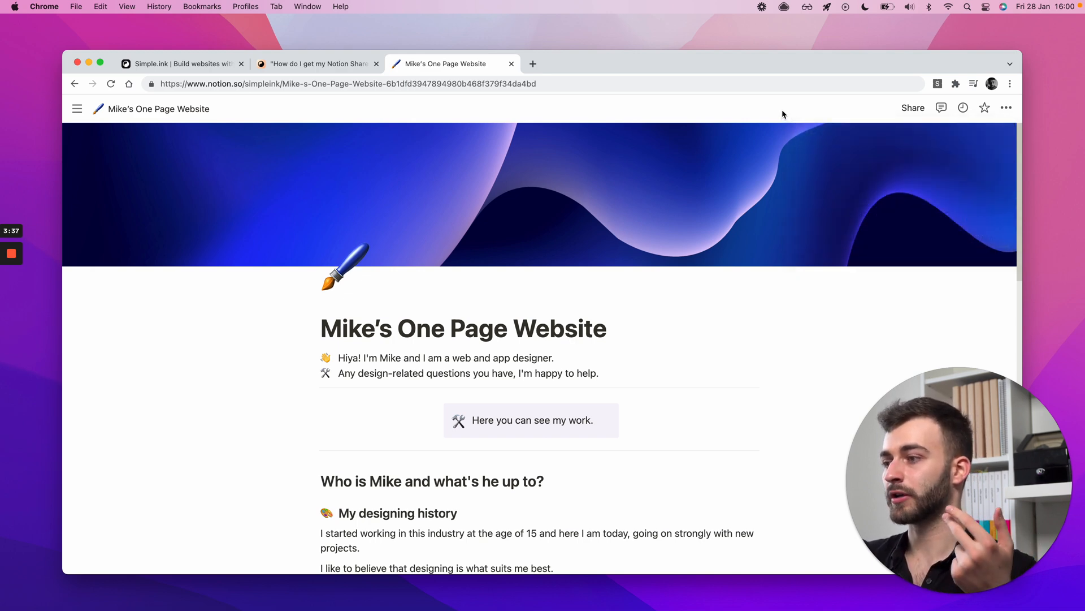
{"action": "scroll", "scroll_direction": "down", "scroll_amount": 3}
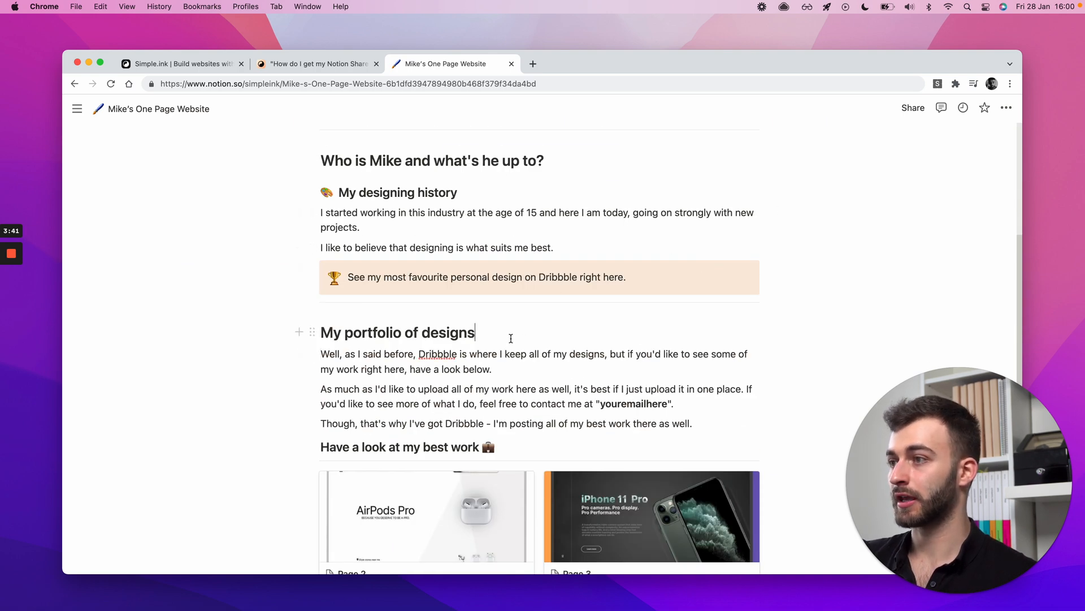
{"action": "left_click", "coordinate": [913, 108]}
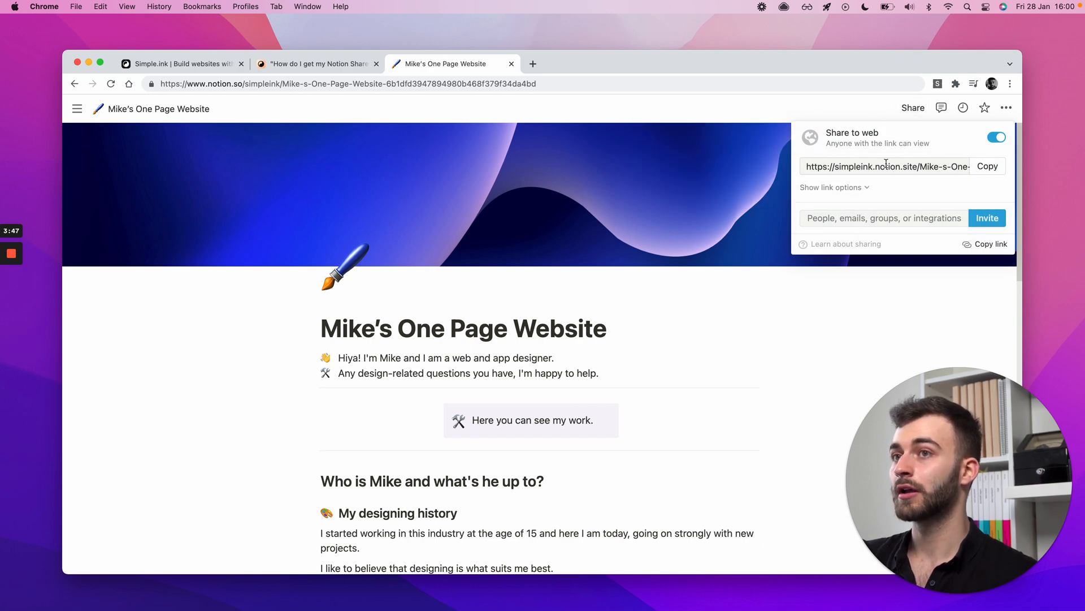
Expand Show link options, confirming editing, comments, template duplication and search indexing are off
{"action": "left_click", "coordinate": [831, 186]}
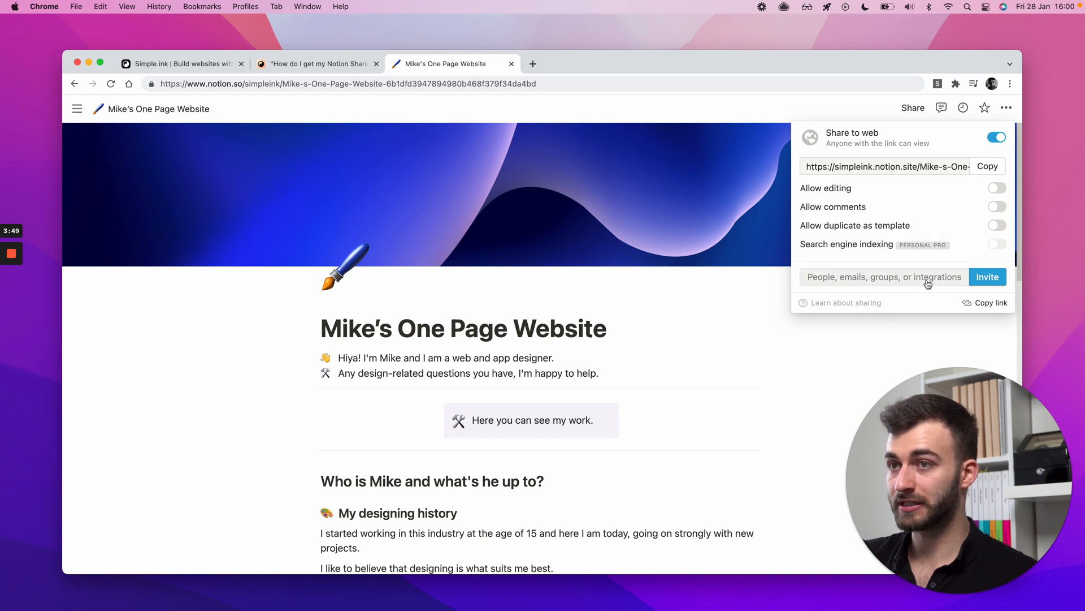
{"action": "left_click", "coordinate": [662, 231]}
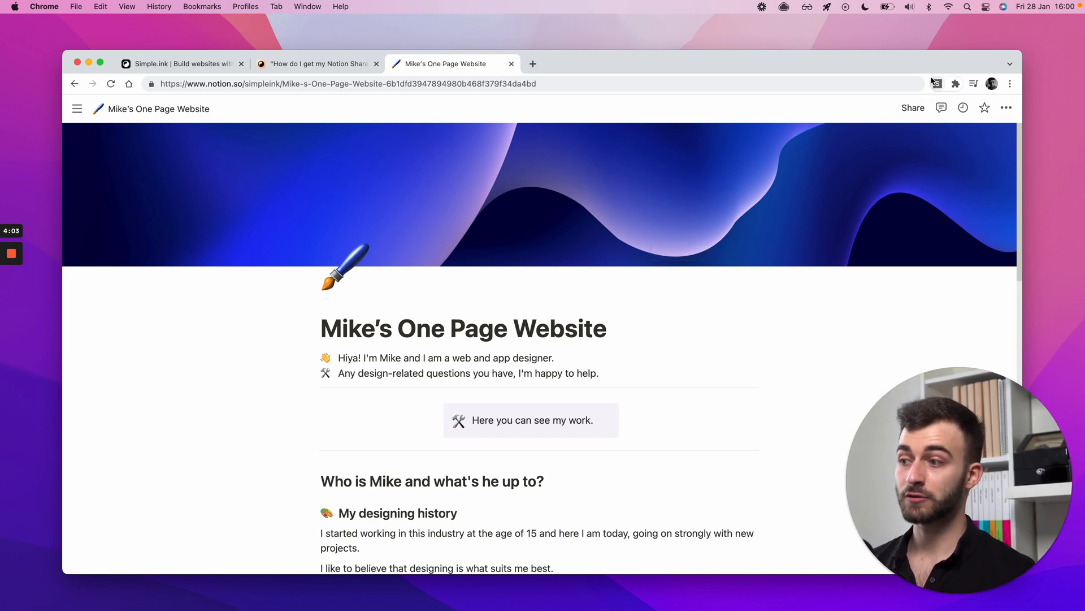
{"action": "left_click", "coordinate": [912, 107]}
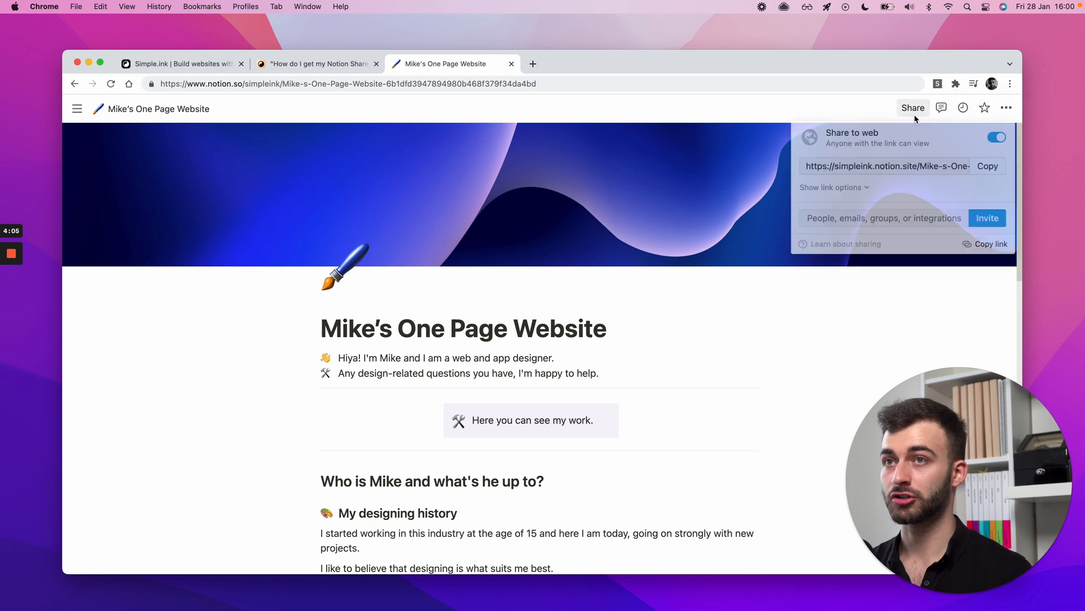
{"action": "left_click", "coordinate": [833, 186]}
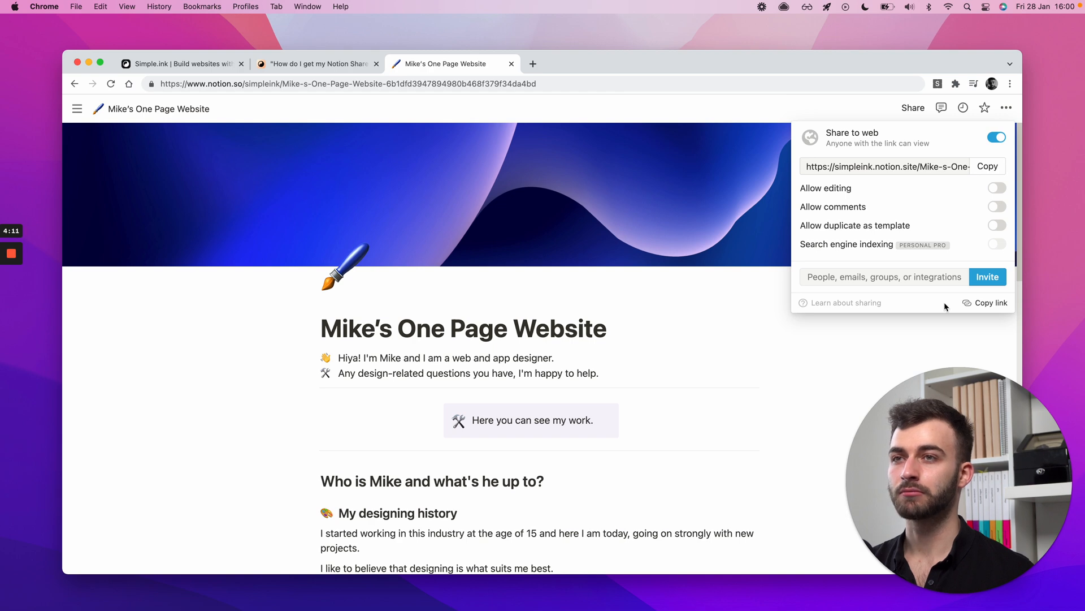
Turn this Notion page into a website via the extension, landing on the prefilled setup form
{"action": "left_click", "coordinate": [938, 83]}
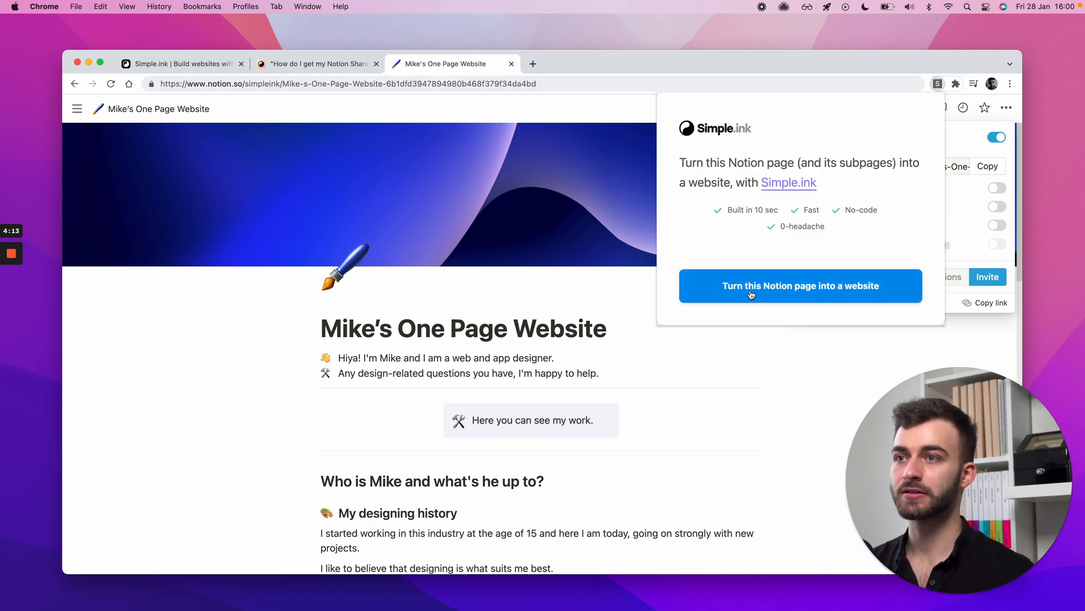
{"action": "left_click", "coordinate": [800, 285]}
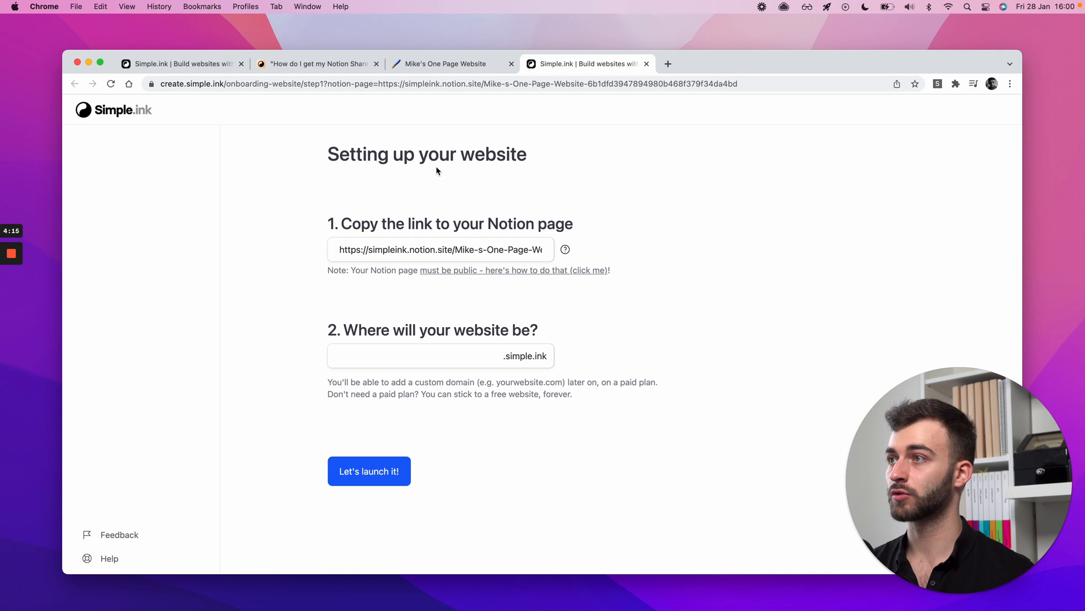
{"action": "mouse_move", "coordinate": [704, 103]}
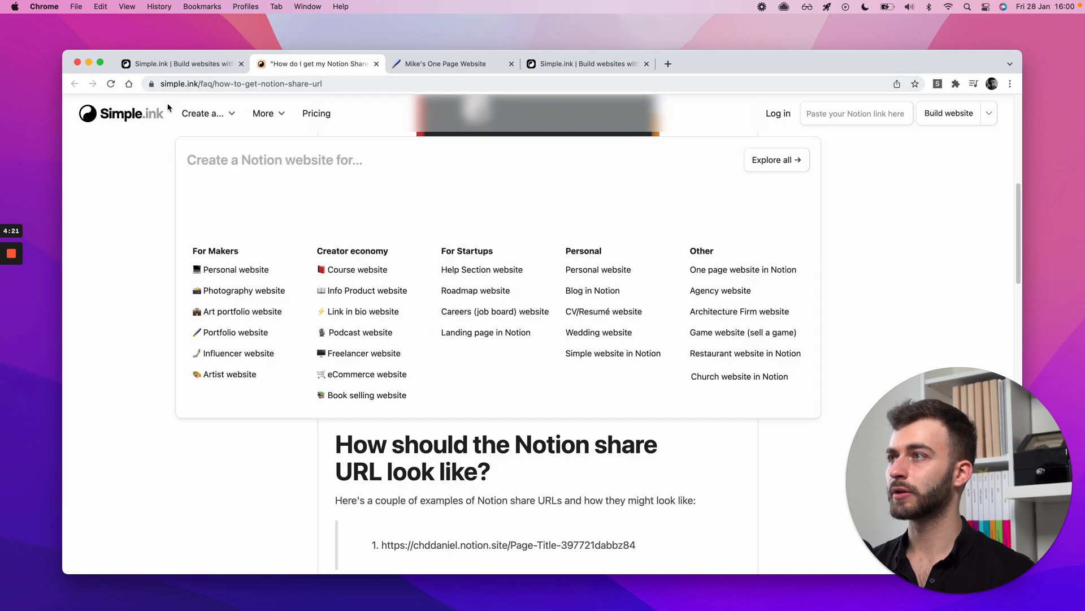
{"action": "left_click", "coordinate": [856, 113]}
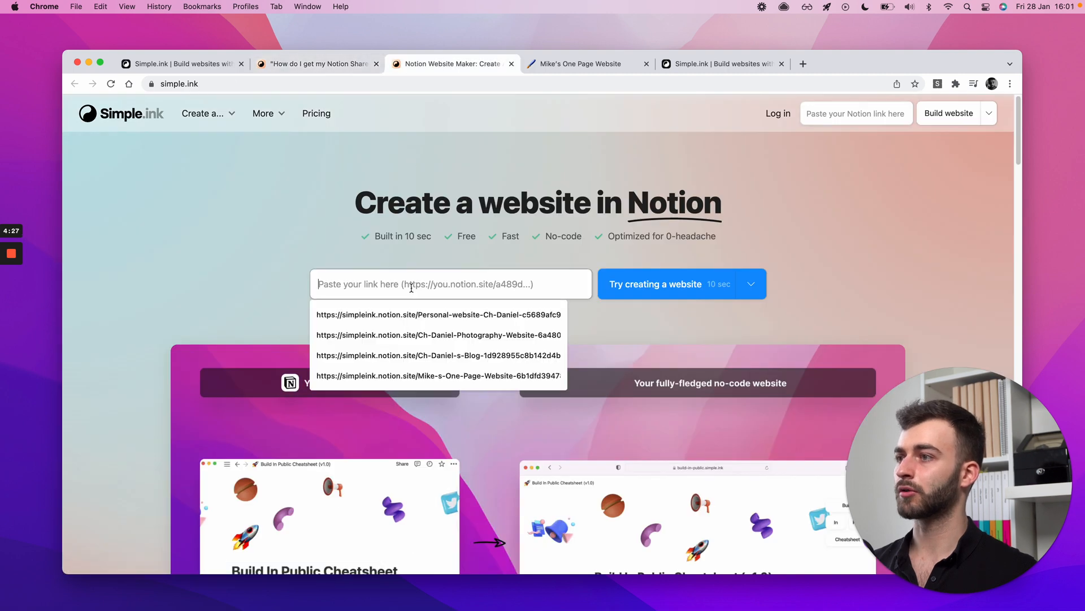
{"action": "left_click", "coordinate": [581, 63]}
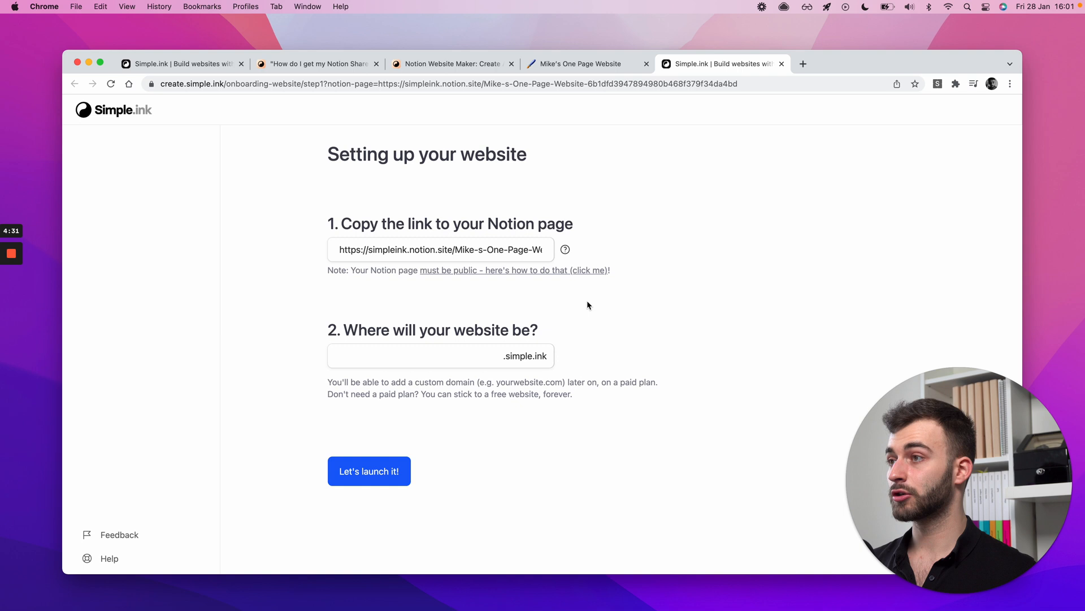
{"action": "mouse_move", "coordinate": [565, 150]}
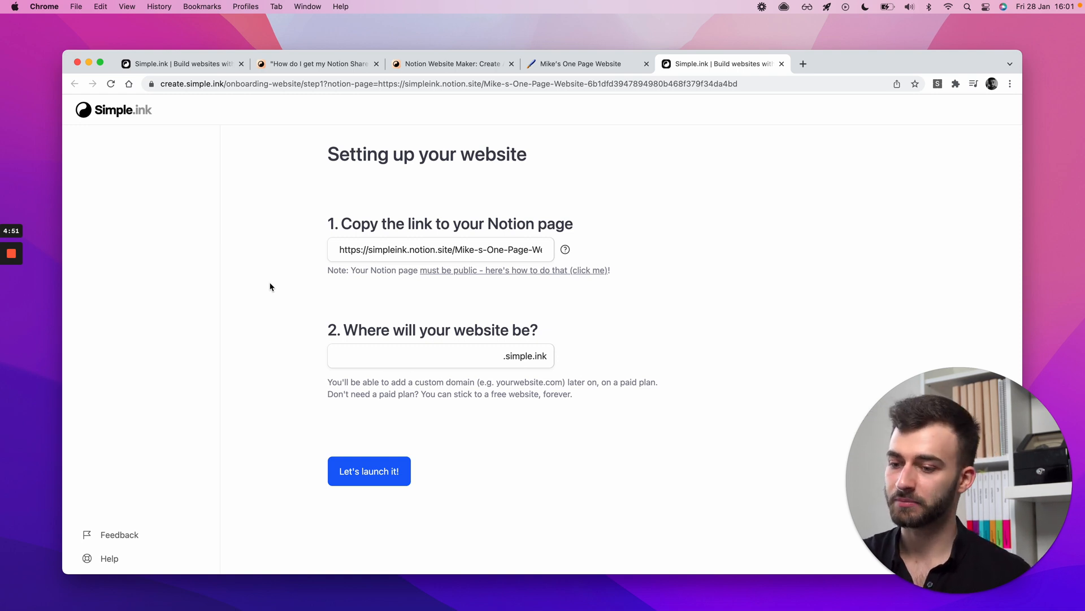
{"action": "mouse_move", "coordinate": [781, 292]}
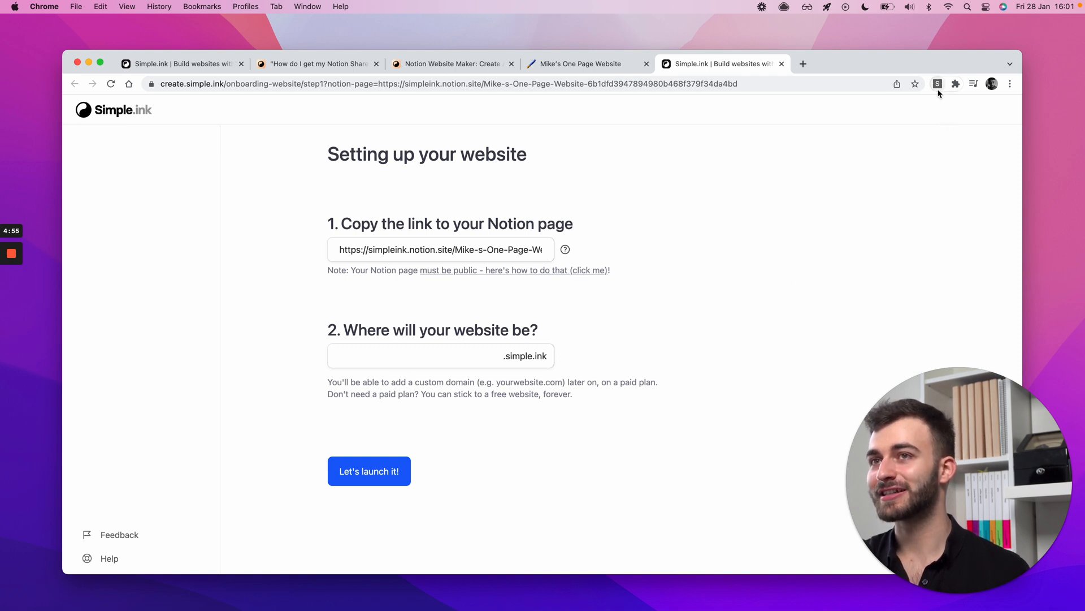
Dismiss the 'Not a Notion page' warning and close the Simple.ink website setup form
{"action": "left_click", "coordinate": [938, 83]}
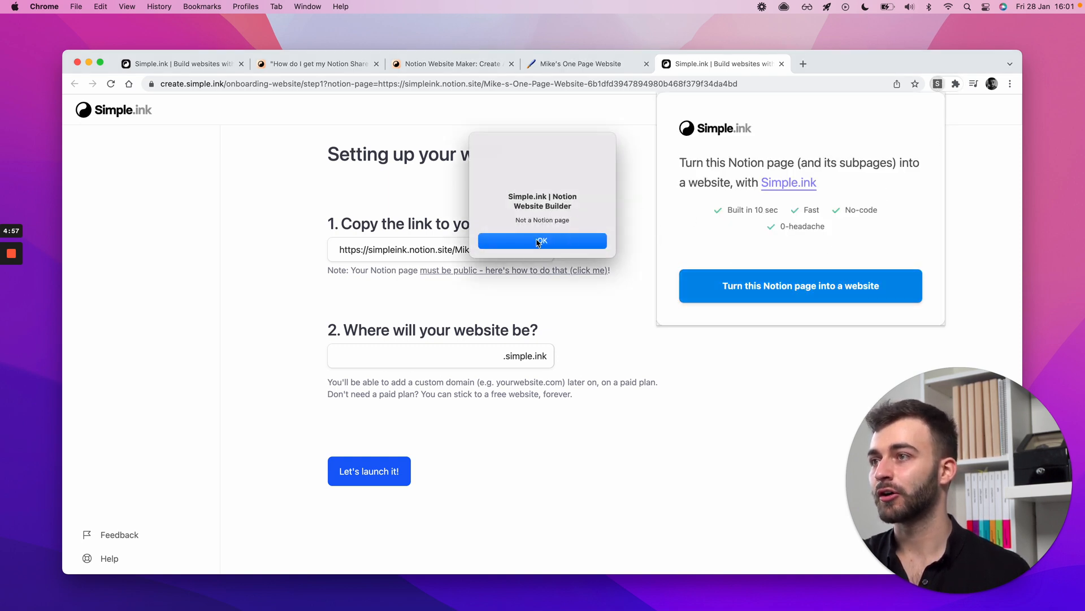
{"action": "left_click", "coordinate": [542, 241]}
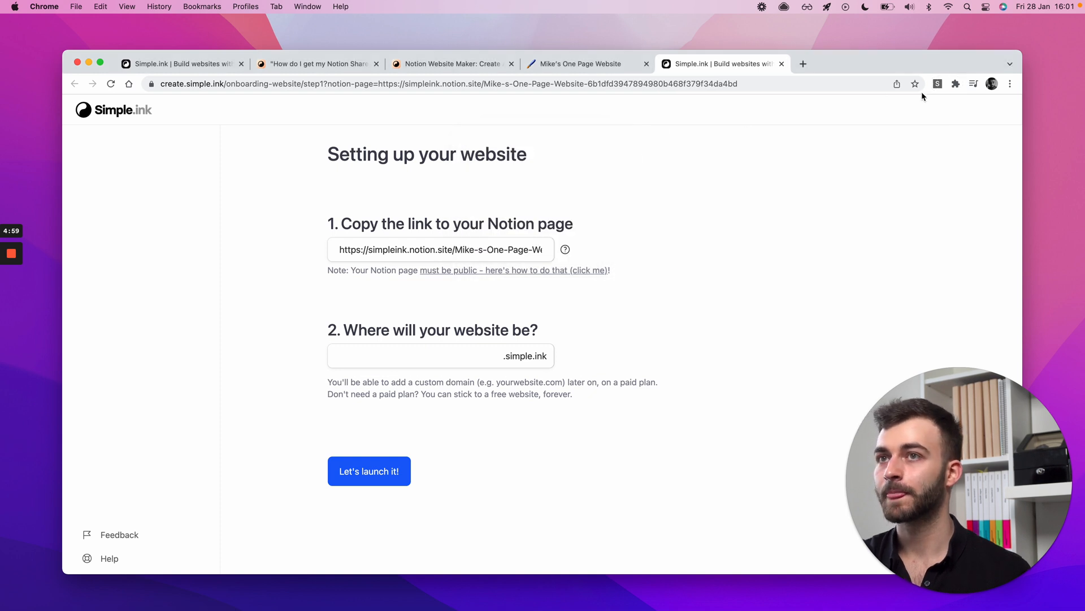
{"action": "mouse_move", "coordinate": [660, 180]}
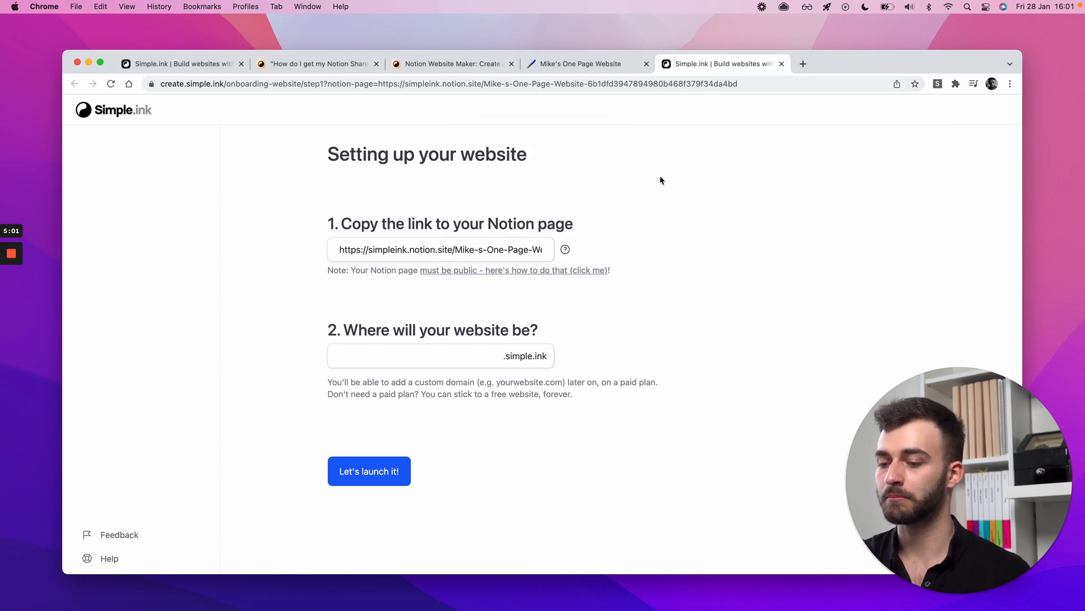
{"action": "mouse_move", "coordinate": [606, 192]}
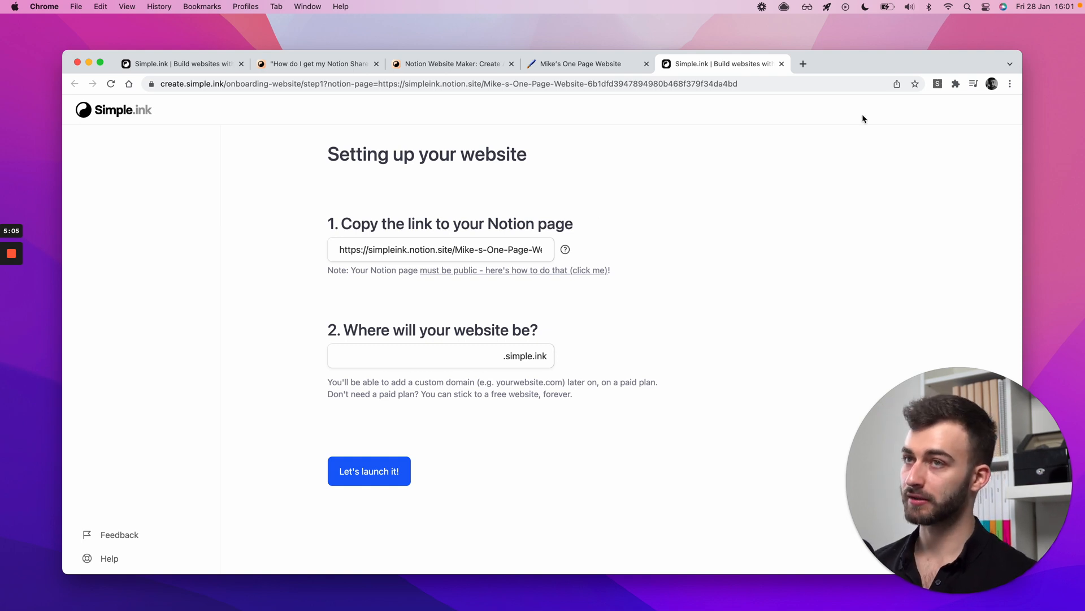
{"action": "left_click", "coordinate": [939, 82]}
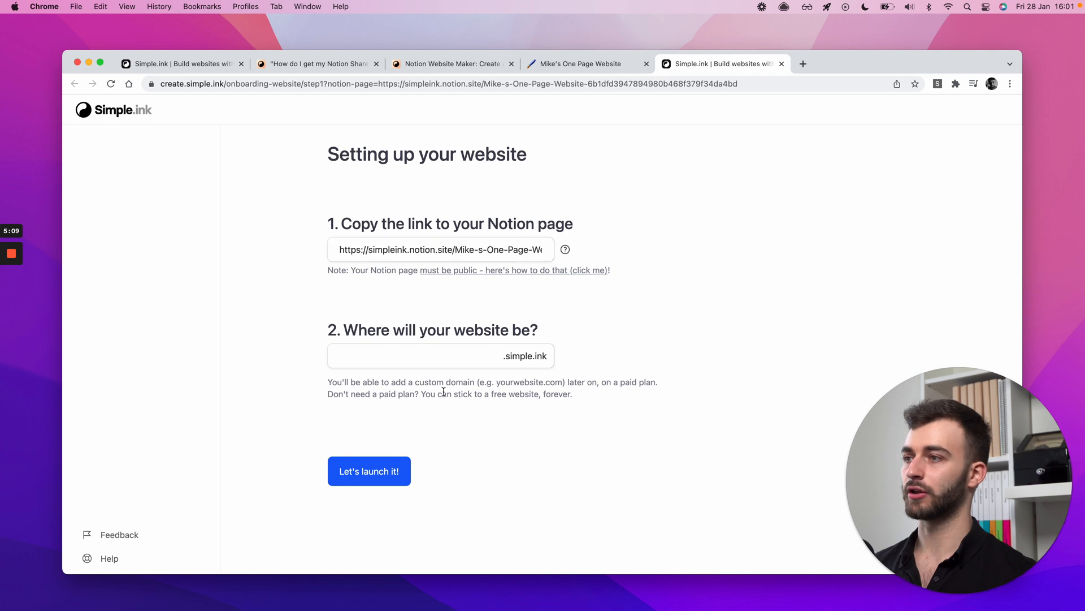
{"action": "left_click", "coordinate": [429, 355]}
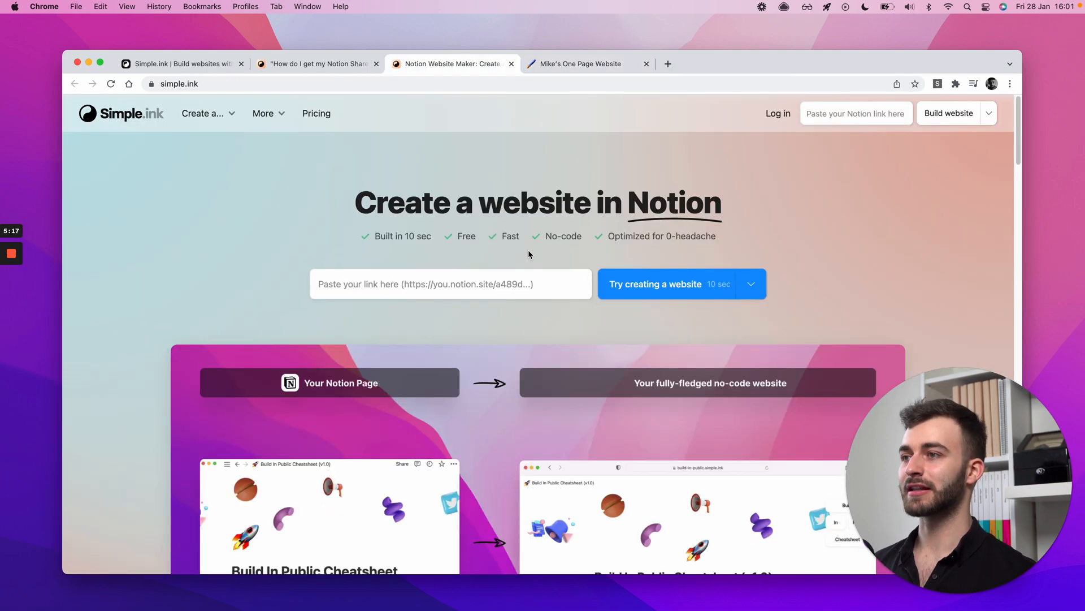
Return to the Simple.ink home page via the Notion share-link FAQ tab
{"action": "left_click", "coordinate": [315, 63]}
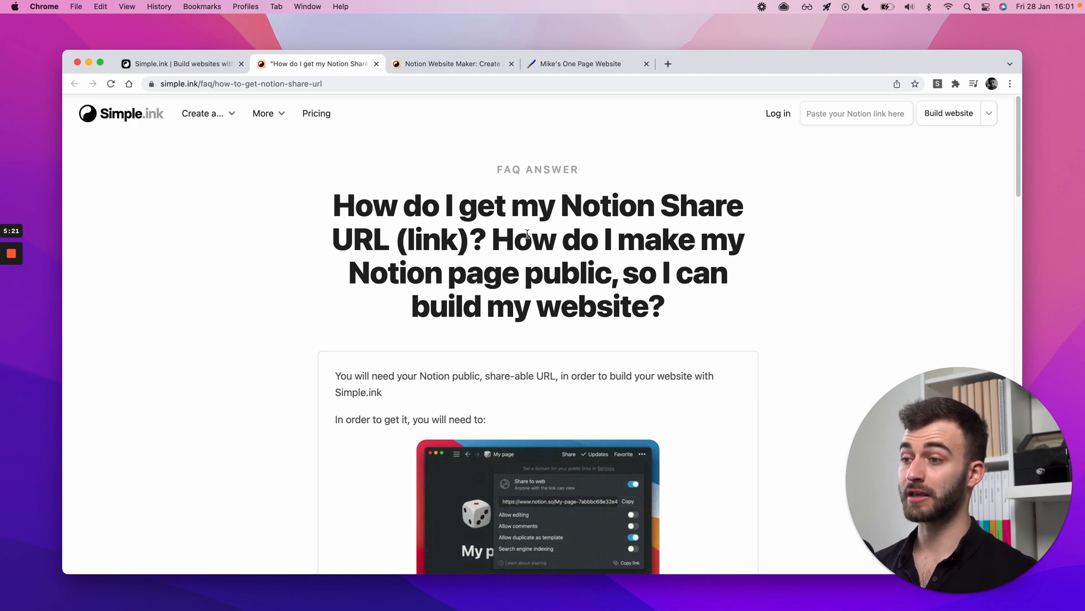
{"action": "left_click", "coordinate": [450, 64]}
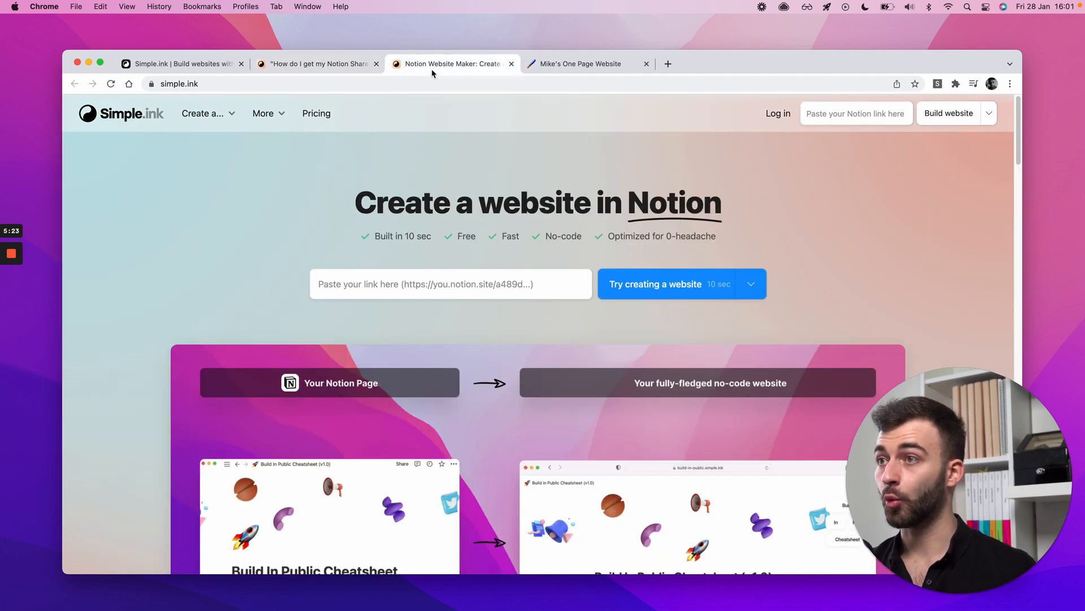
Retitle the Notion page to "Michael's One Page Website" and review the page body
{"action": "left_click", "coordinate": [585, 63]}
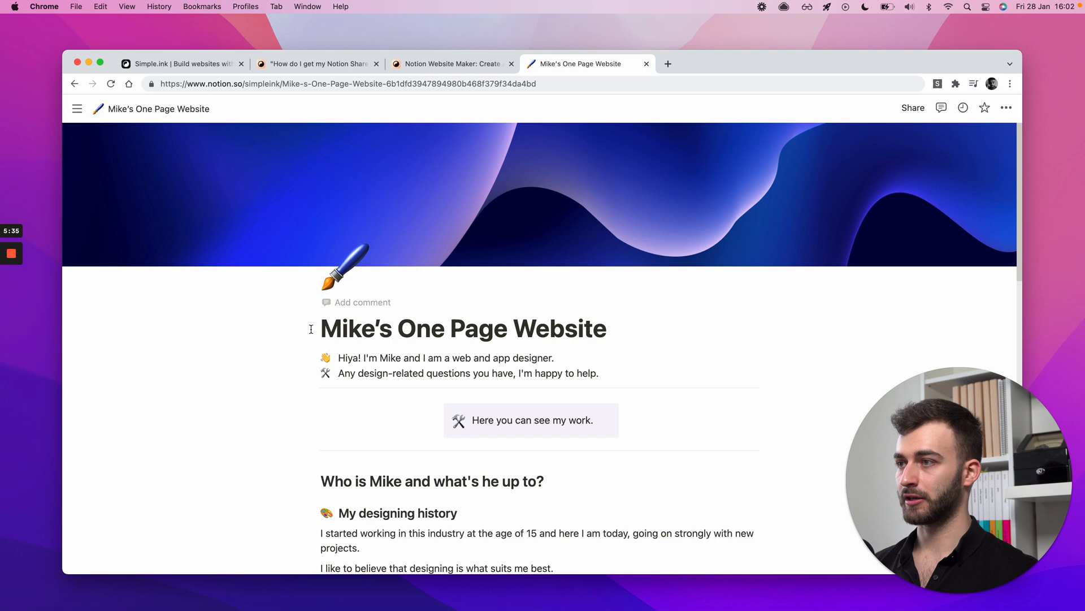
{"action": "type", "text": "Michael"}
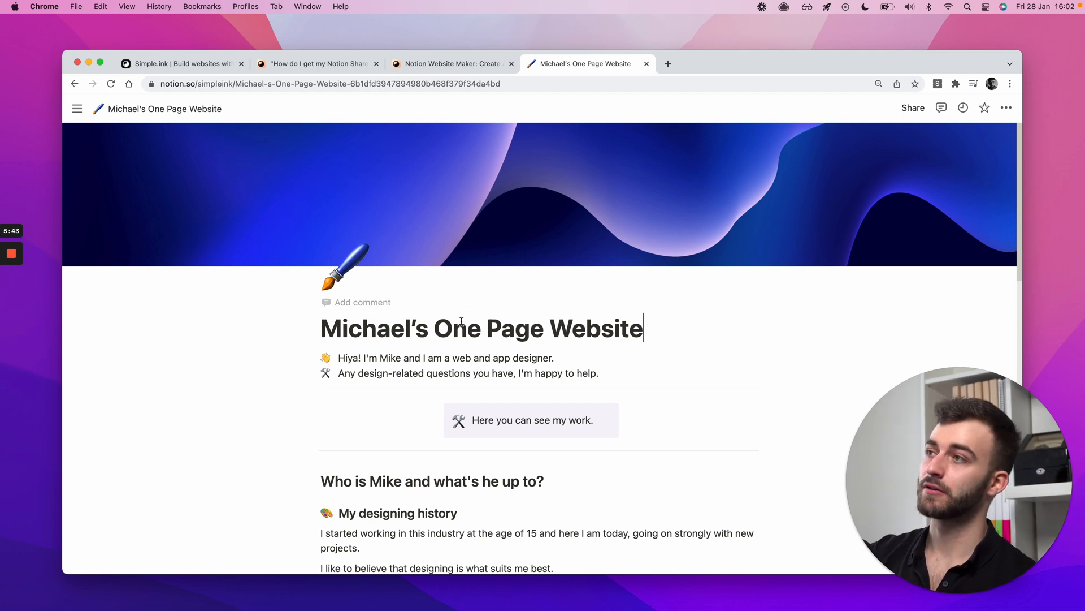
{"action": "mouse_move", "coordinate": [307, 165]}
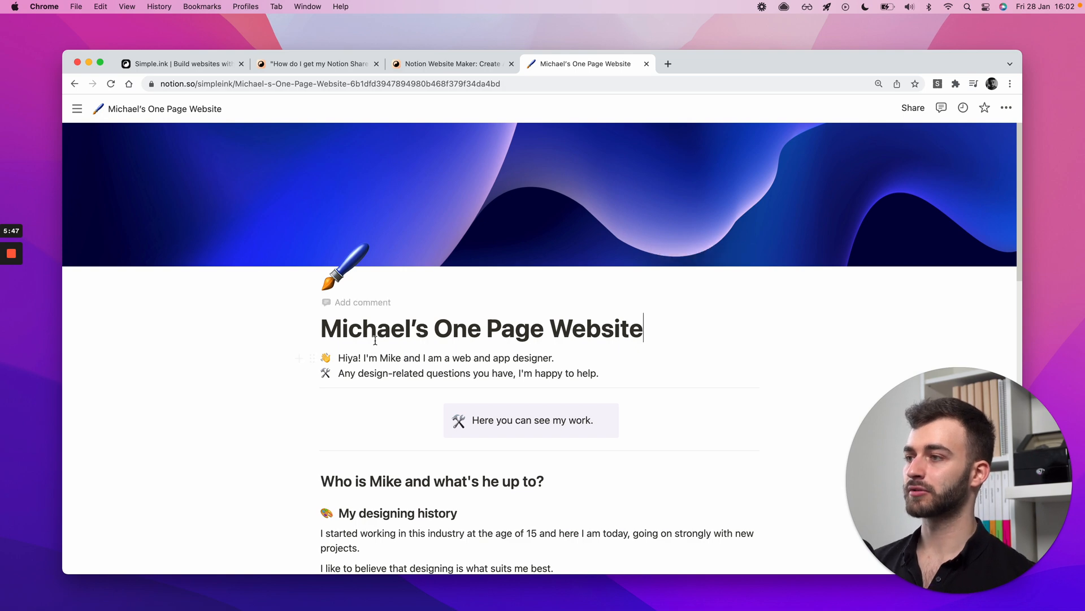
{"action": "scroll", "scroll_direction": "down", "scroll_amount": 3}
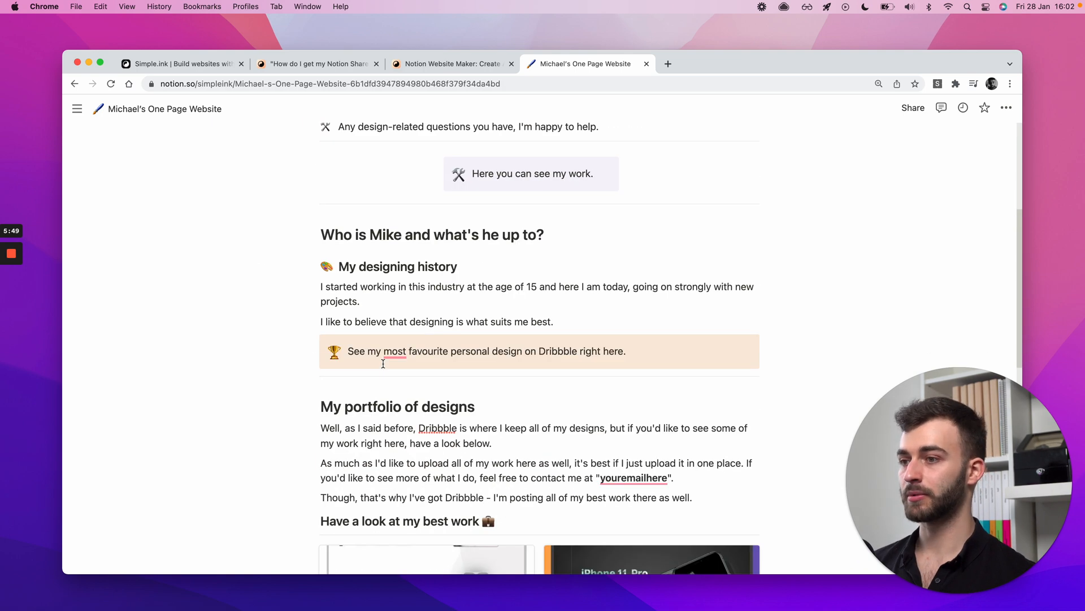